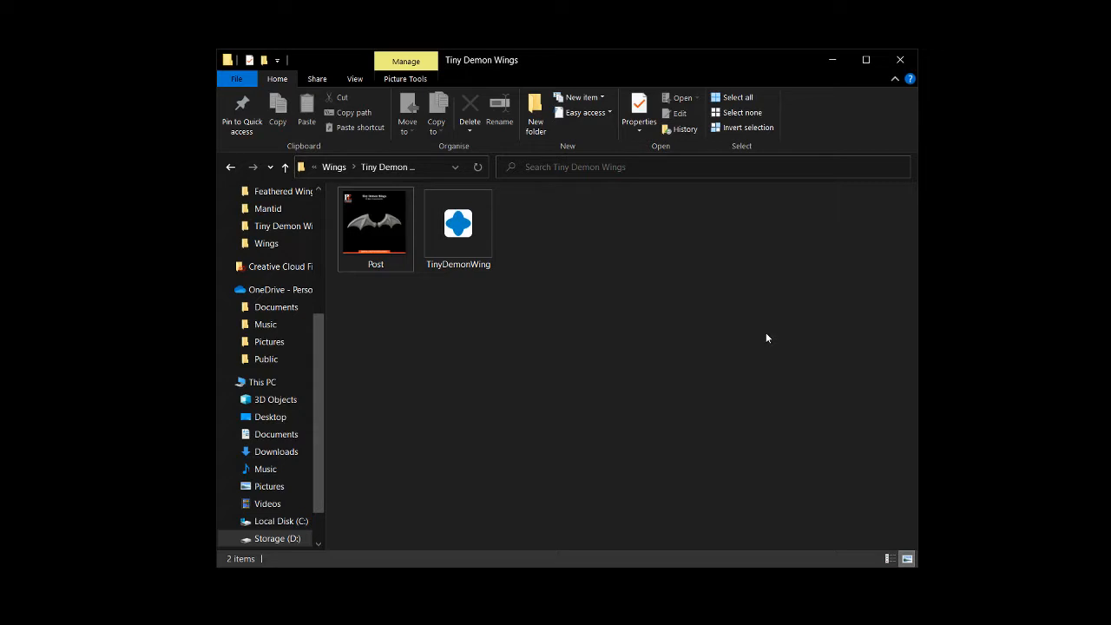
mouse_move(617, 301)
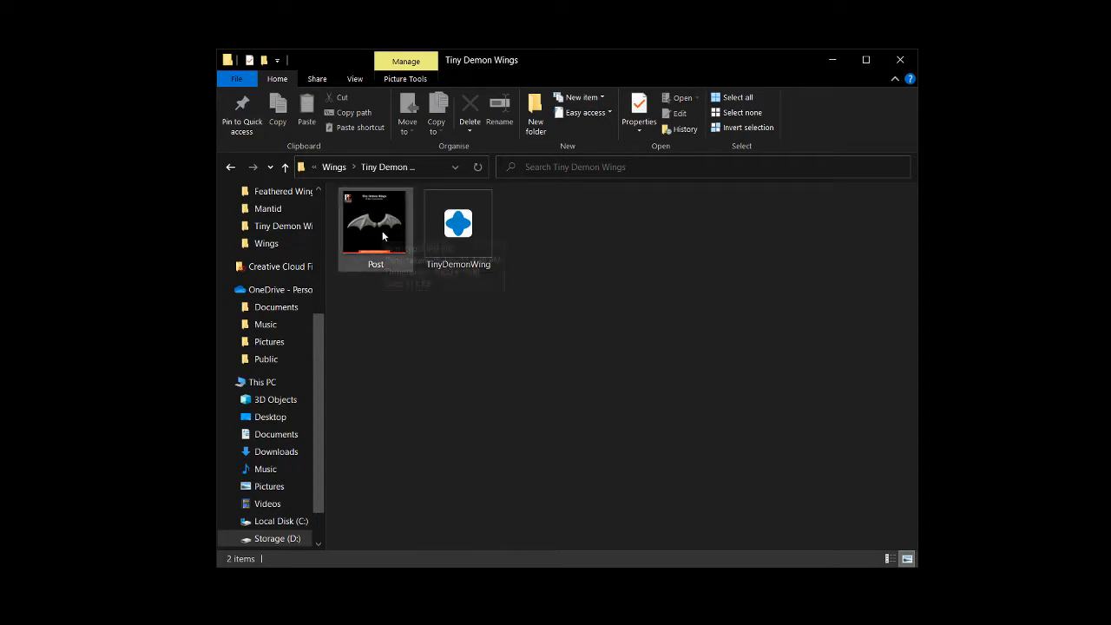
Step: Open Post.jpg in Photos to view the bat-style demon wing reference render
double_click(375, 223)
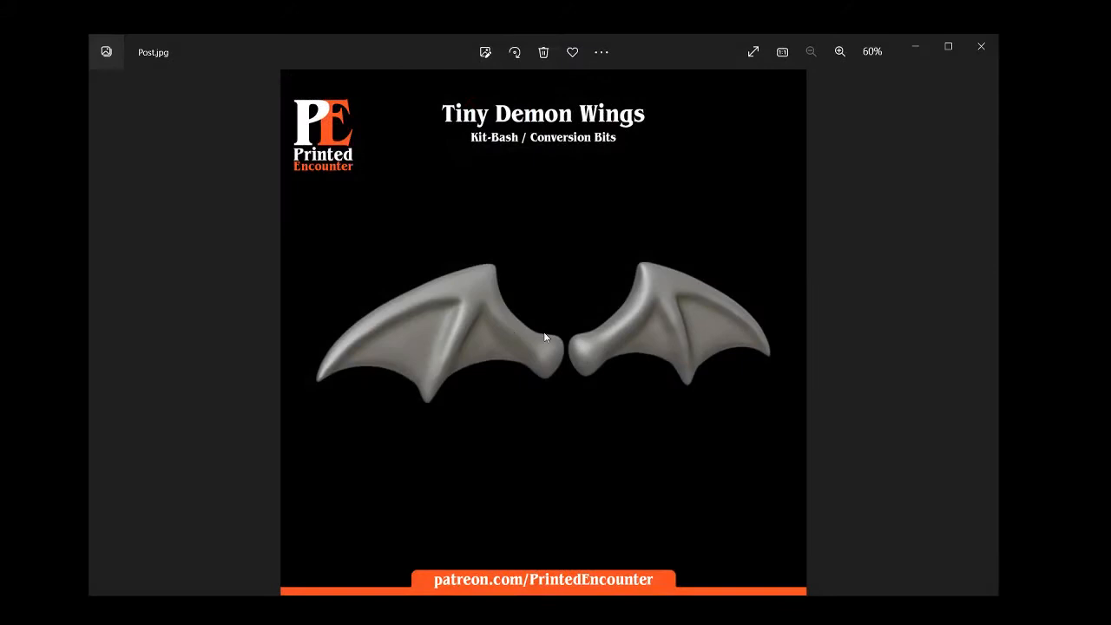
mouse_move(613, 370)
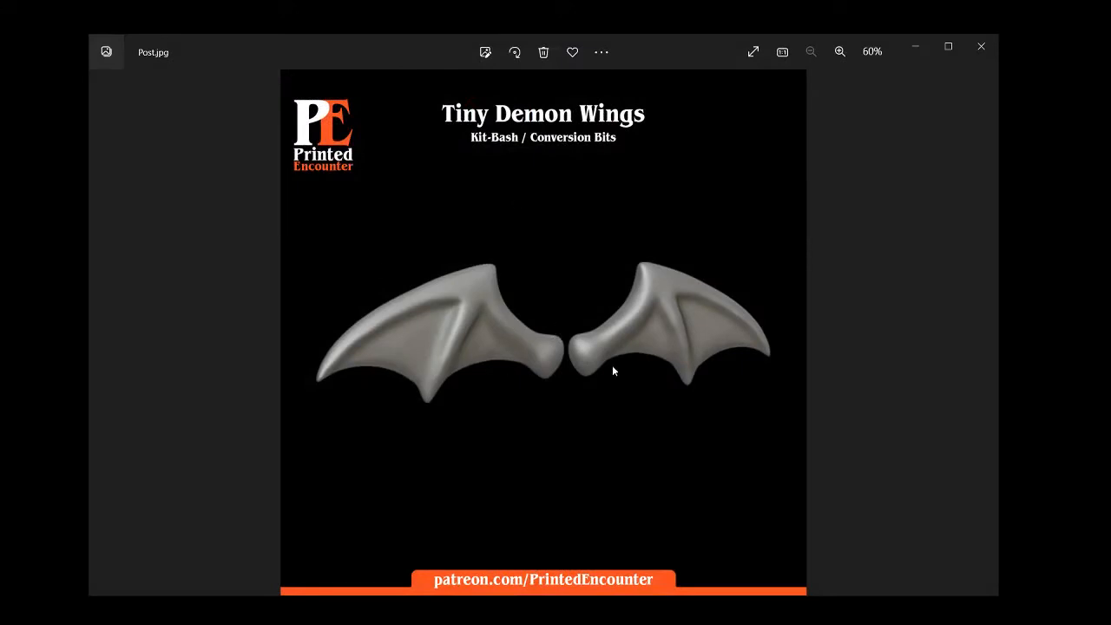
mouse_move(625, 396)
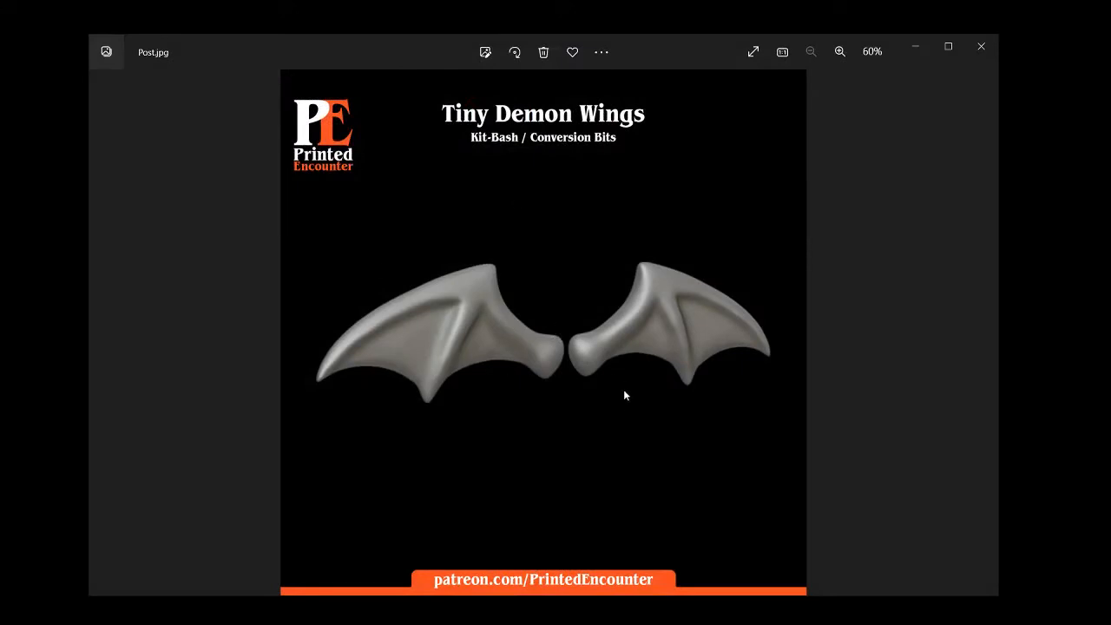
mouse_move(879, 351)
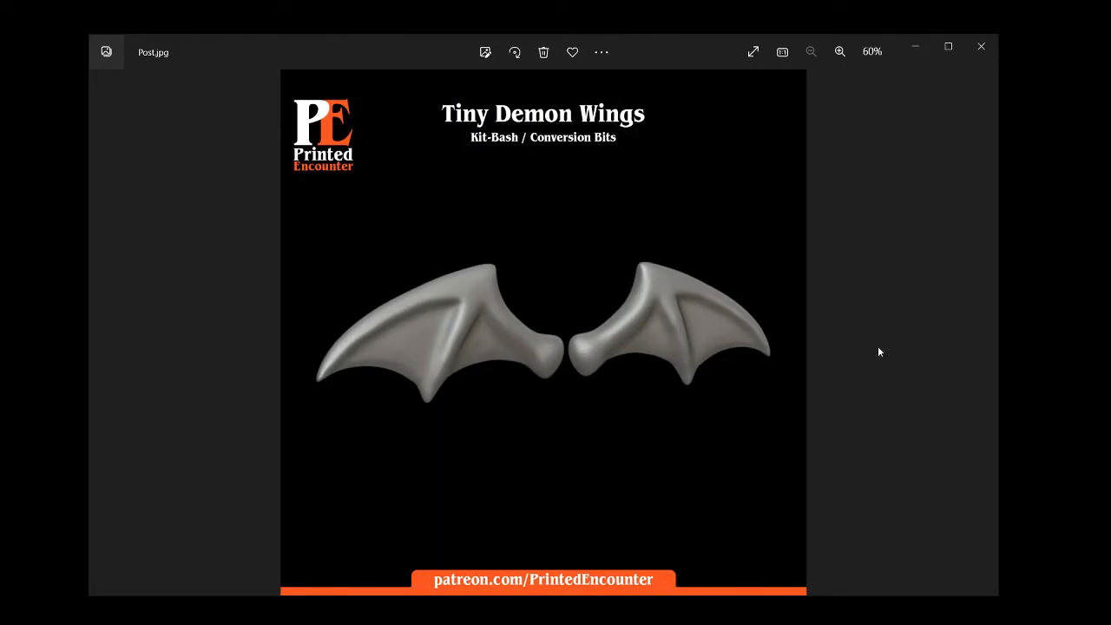
mouse_move(965, 87)
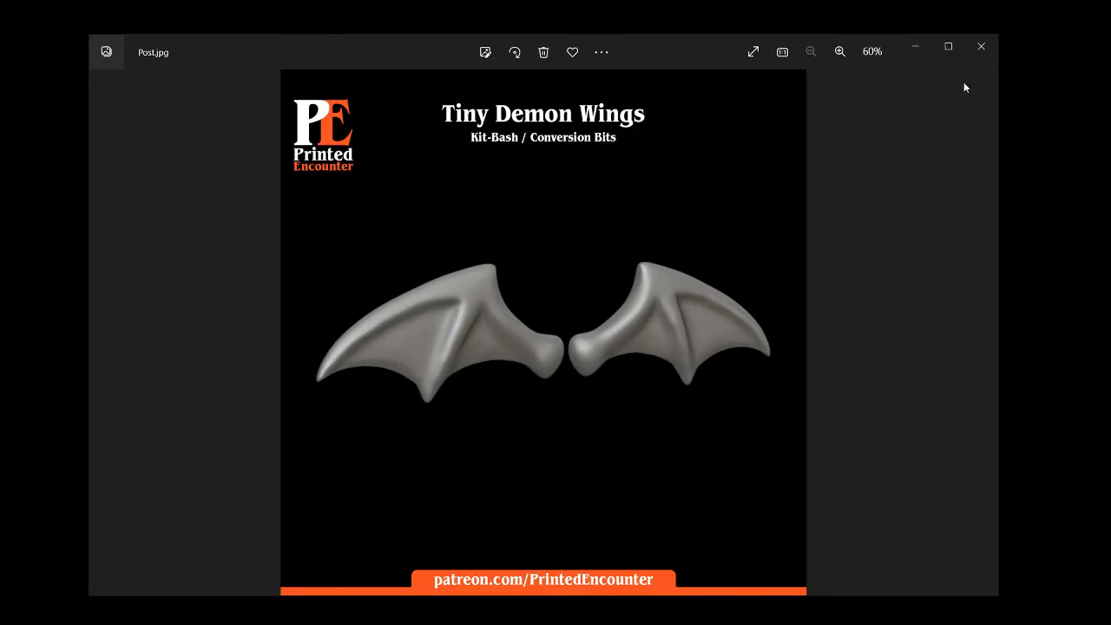
mouse_move(981, 47)
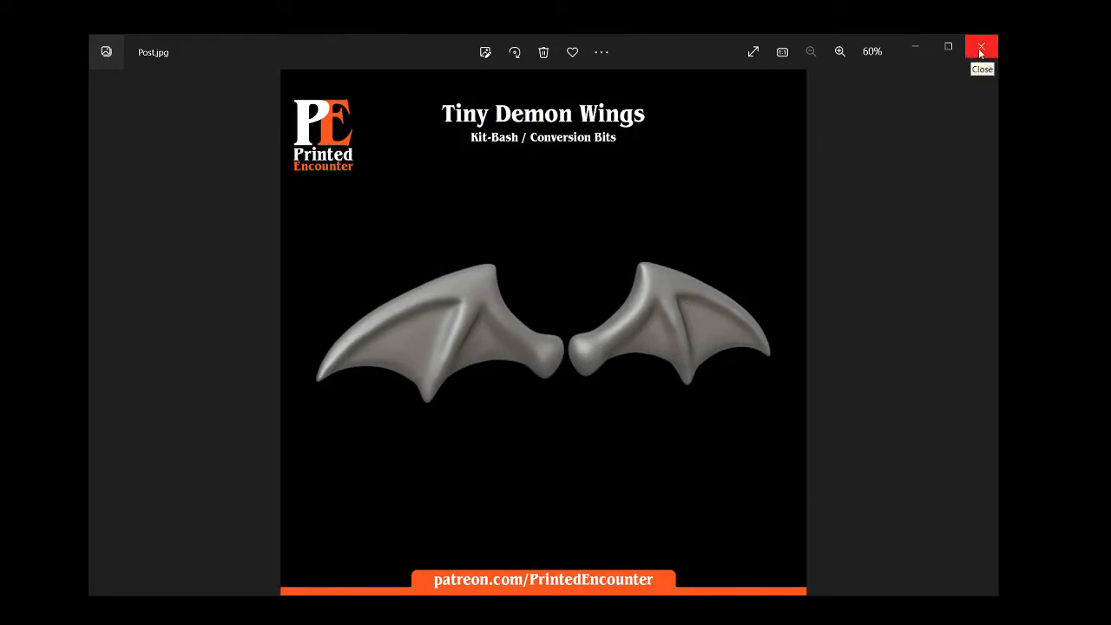
Step: Close the poster and search Microsoft Store for '3d builder' to confirm it's installed
left_click(981, 47)
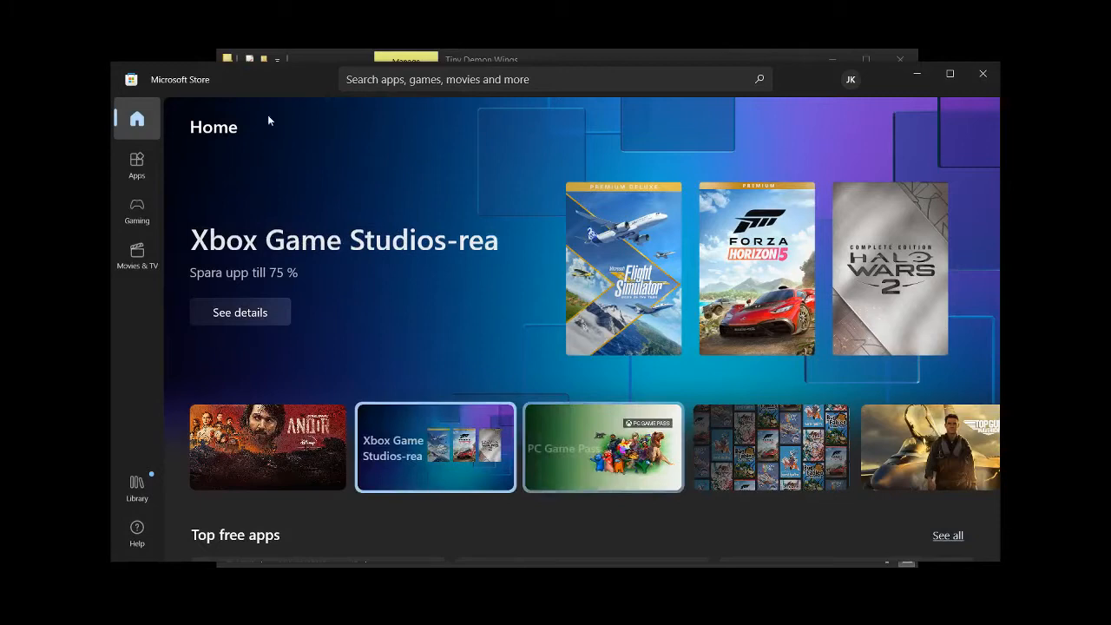
left_click(547, 79)
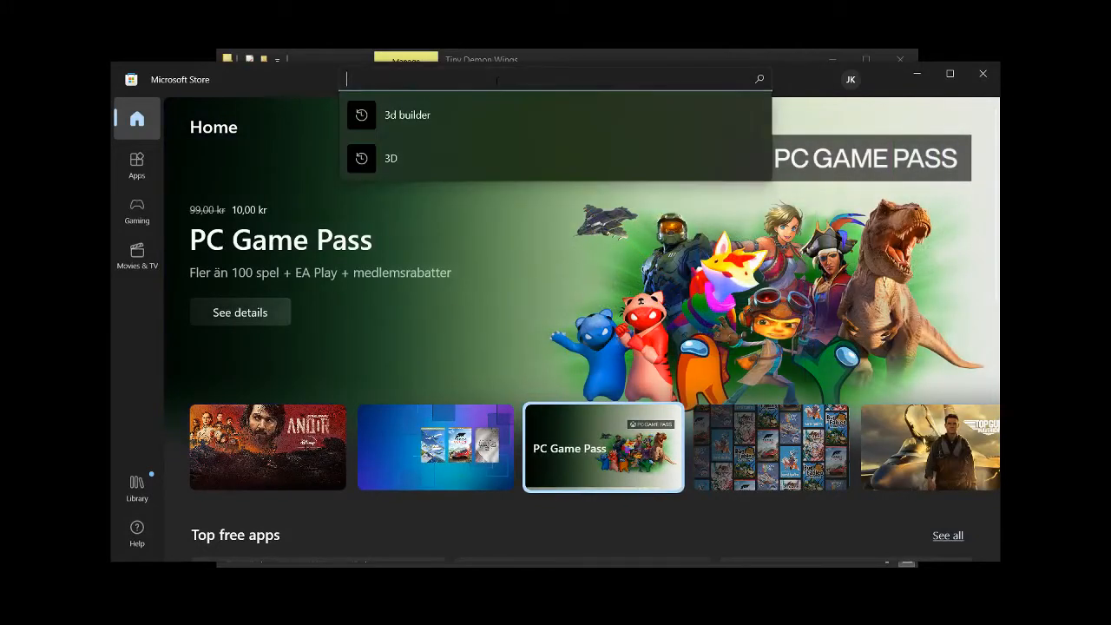
left_click(406, 114)
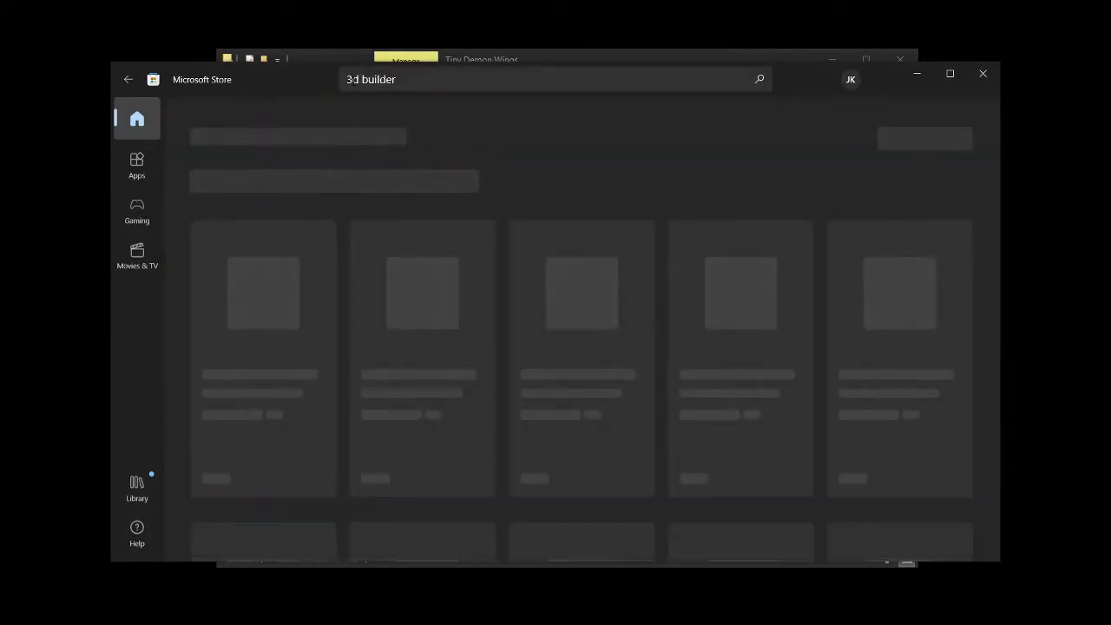
key("Enter")
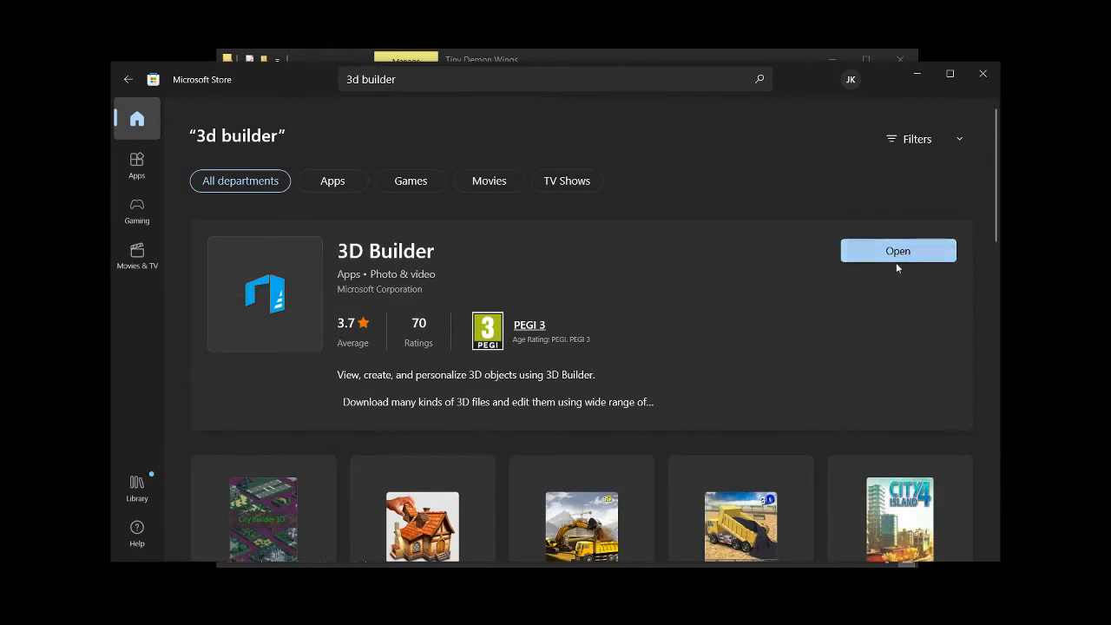
mouse_move(869, 260)
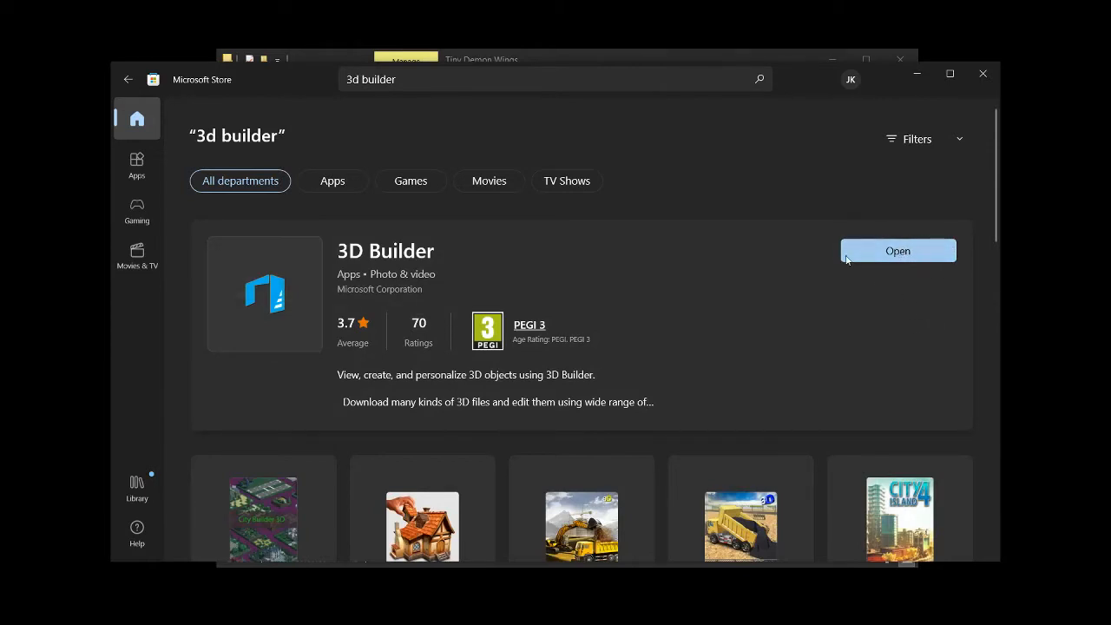
mouse_move(469, 356)
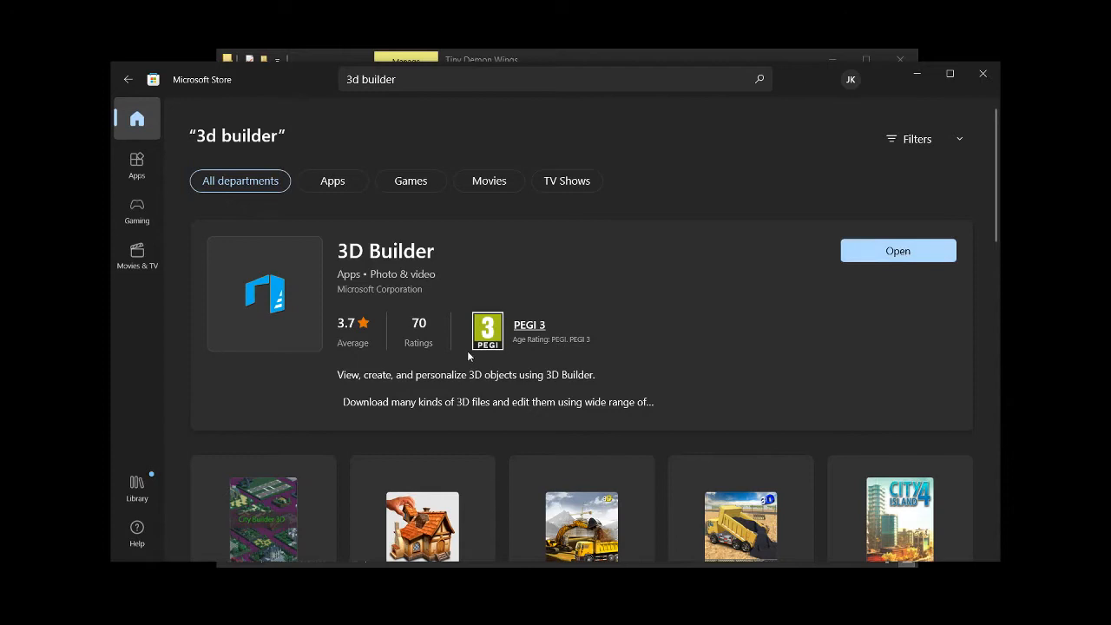
mouse_move(742, 237)
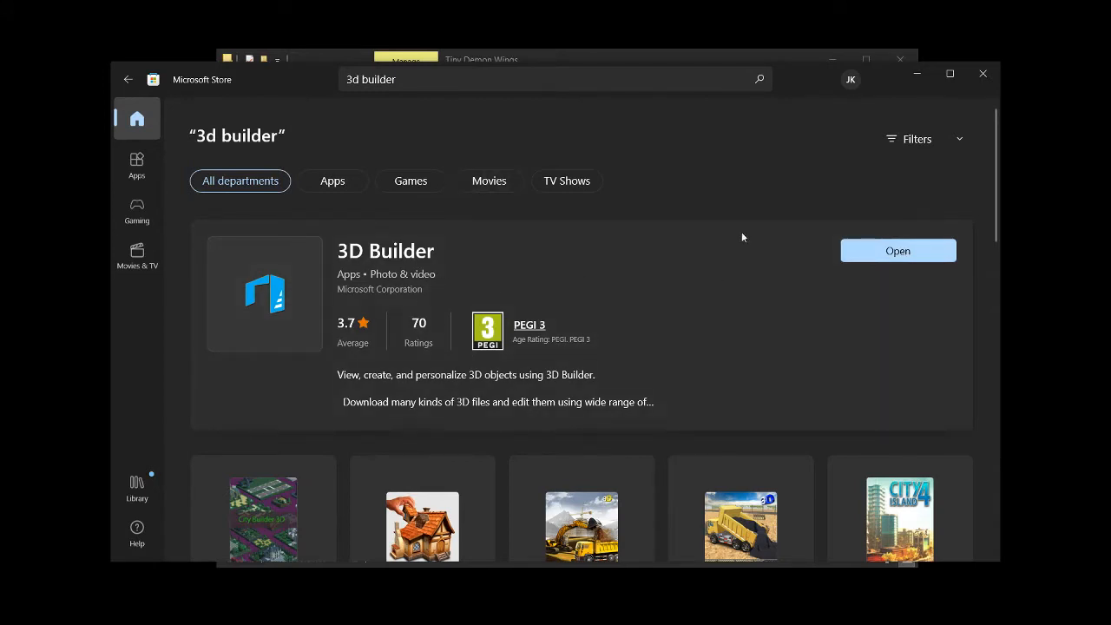
mouse_move(917, 79)
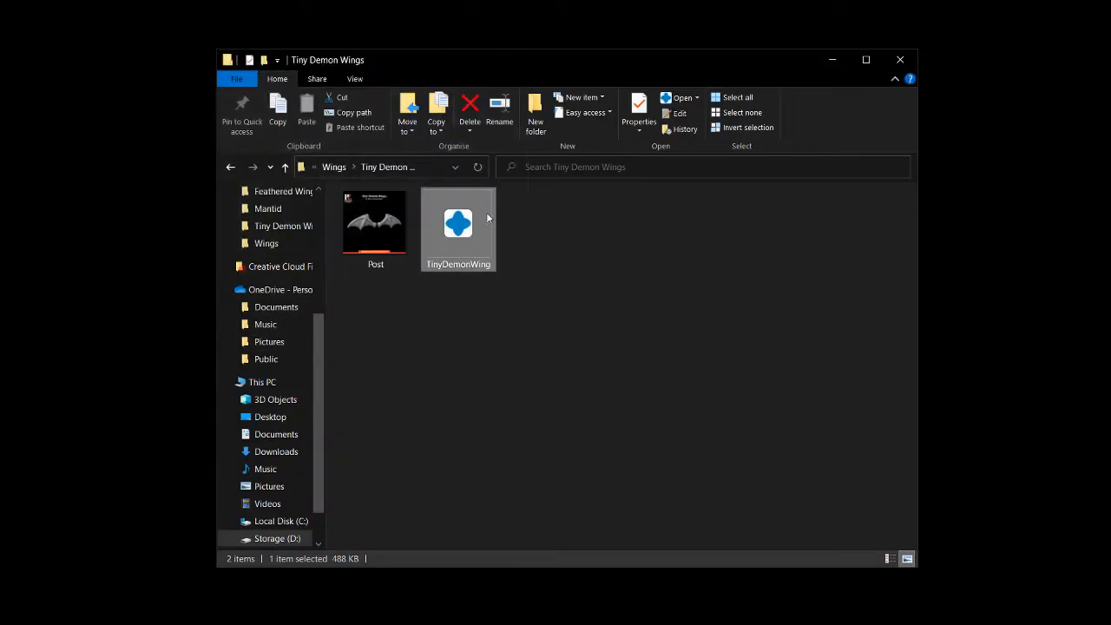
Step: Bring up the Open with app list for the TinyDemonWing model file
right_click(458, 222)
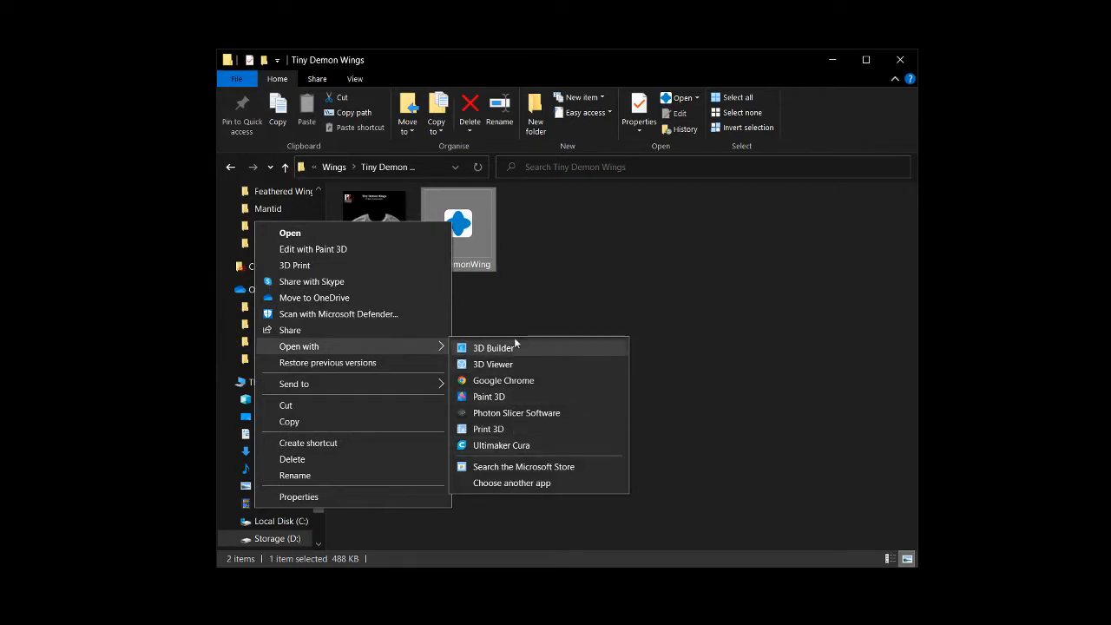
mouse_move(501, 348)
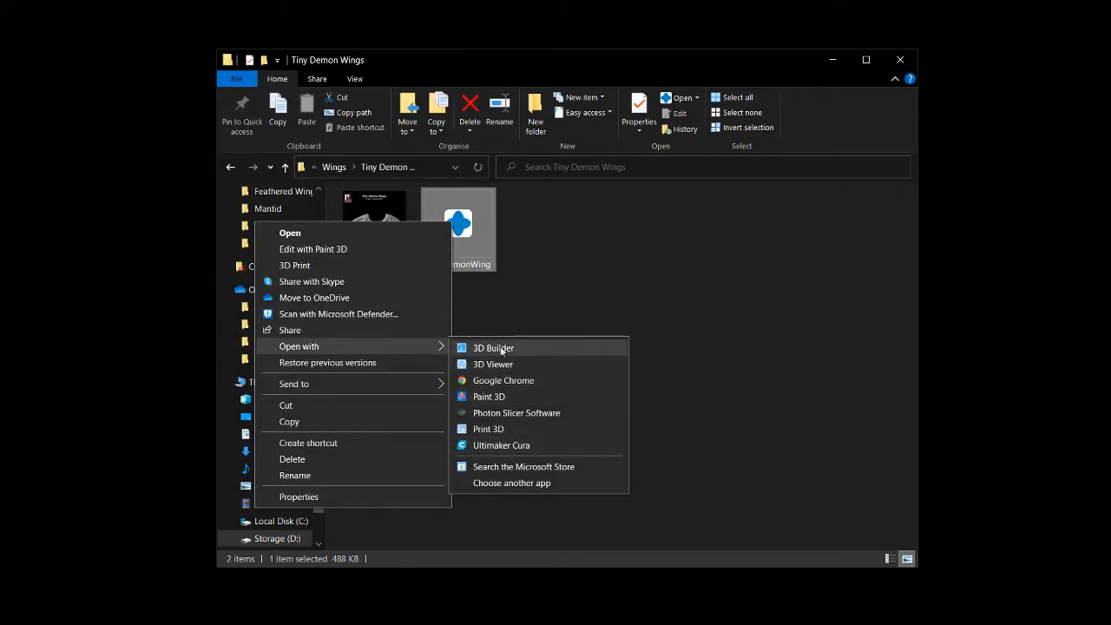
mouse_move(511, 482)
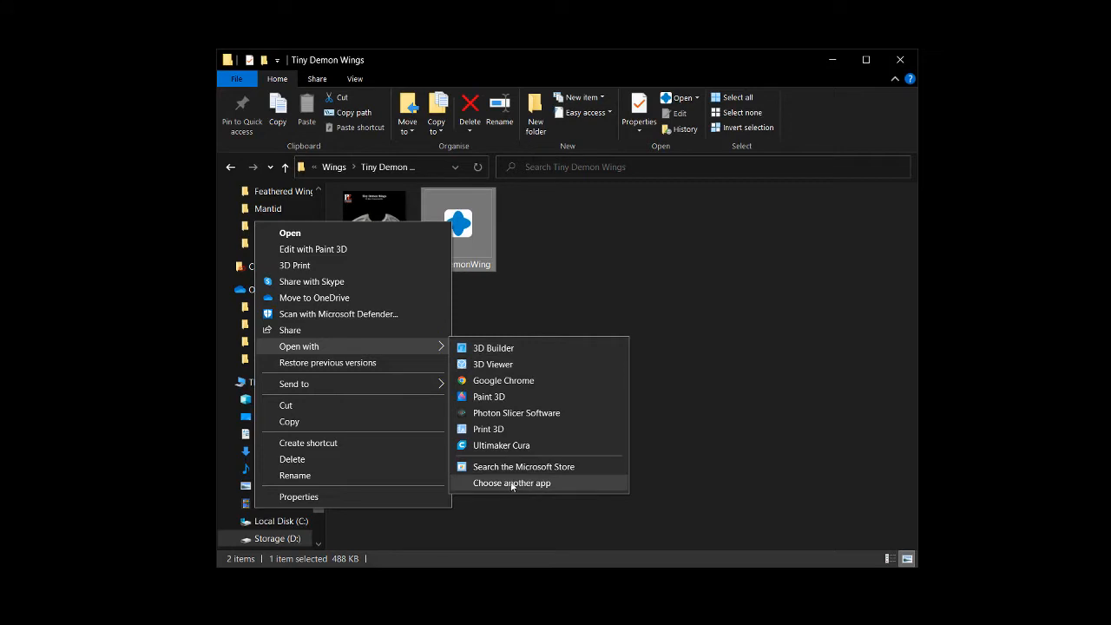
mouse_move(524, 467)
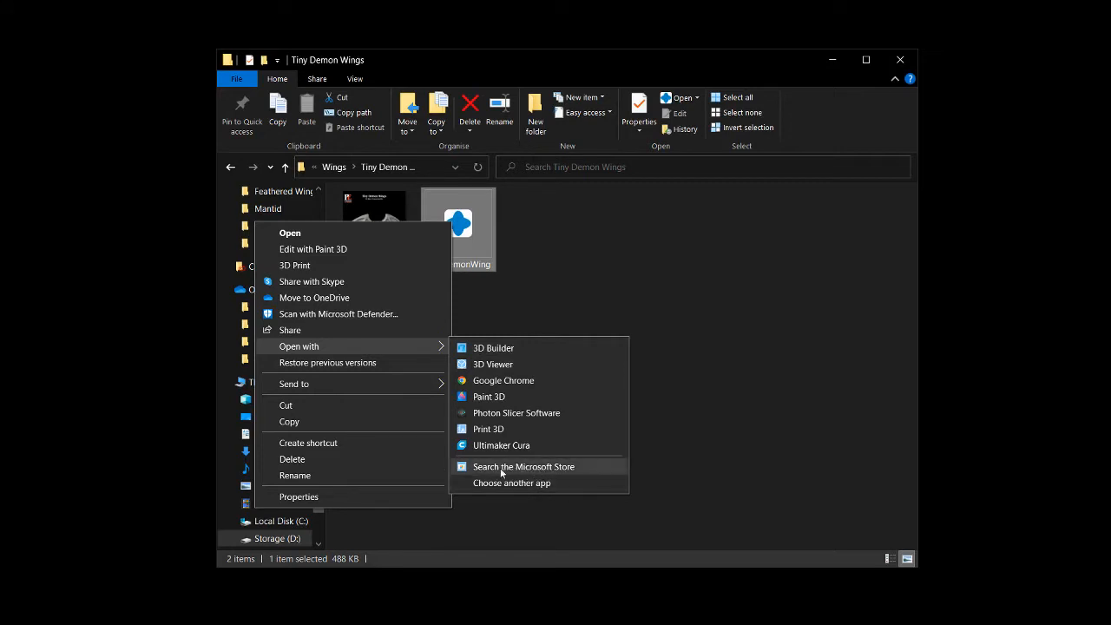
mouse_move(535, 476)
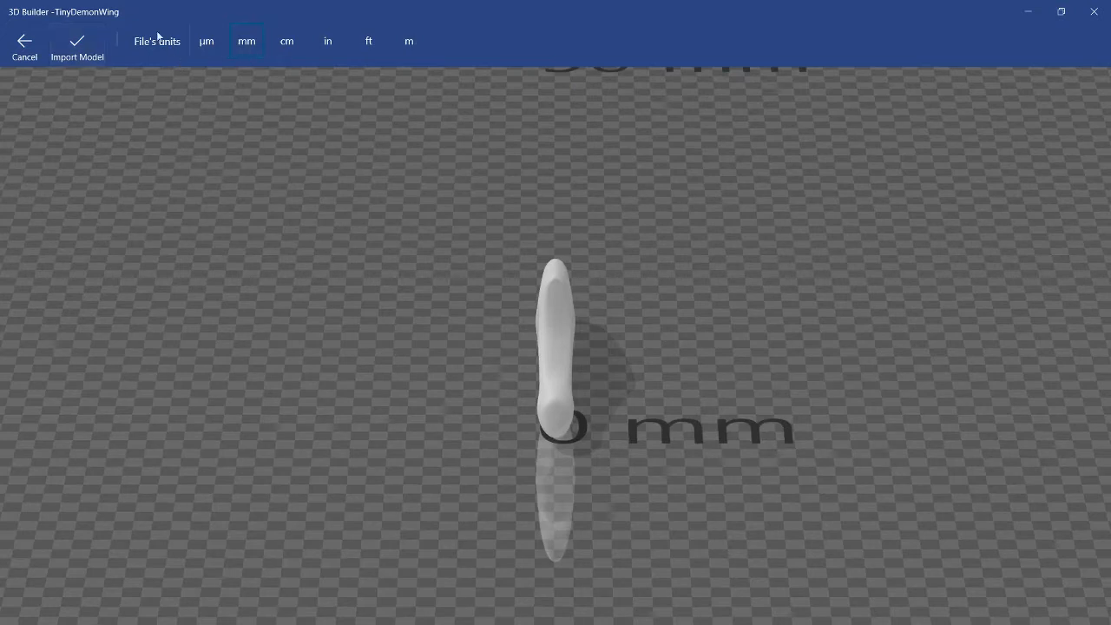
Step: Import the TinyDemonWing model onto the build plate with units kept in millimetres
left_click(247, 41)
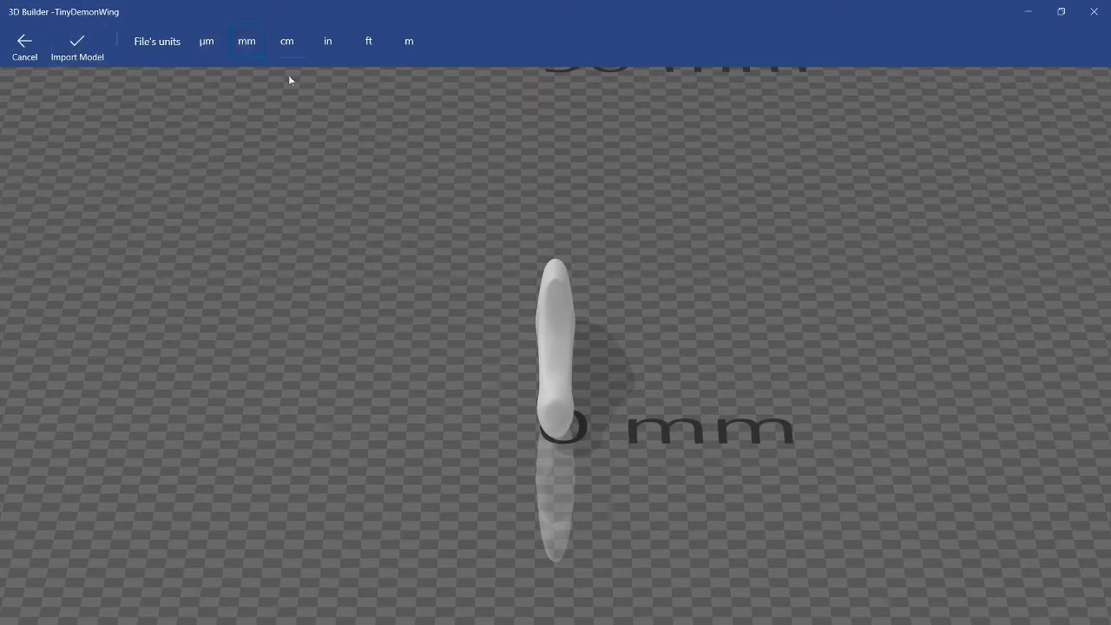
left_click(77, 48)
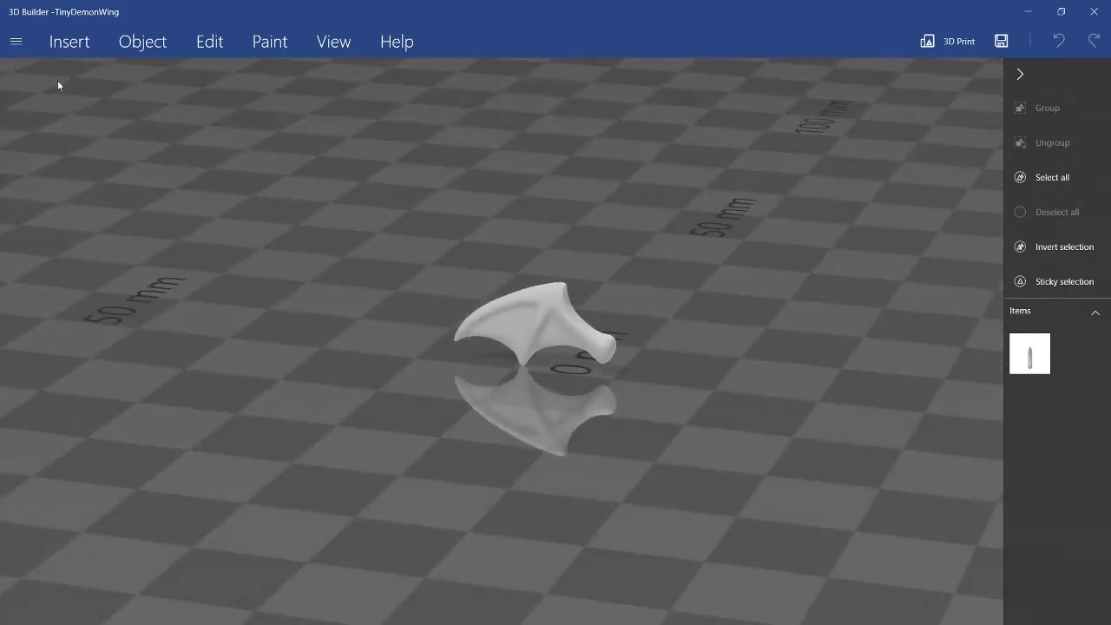
Step: Add the kobold miniature from the recent models list and import it
left_click(69, 41)
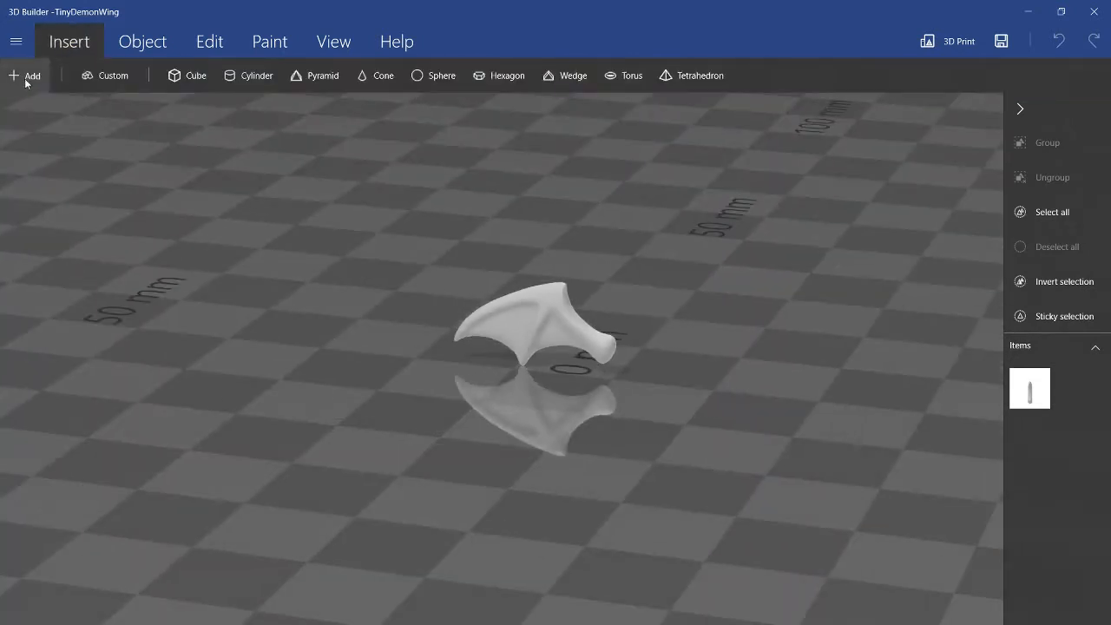
left_click(26, 77)
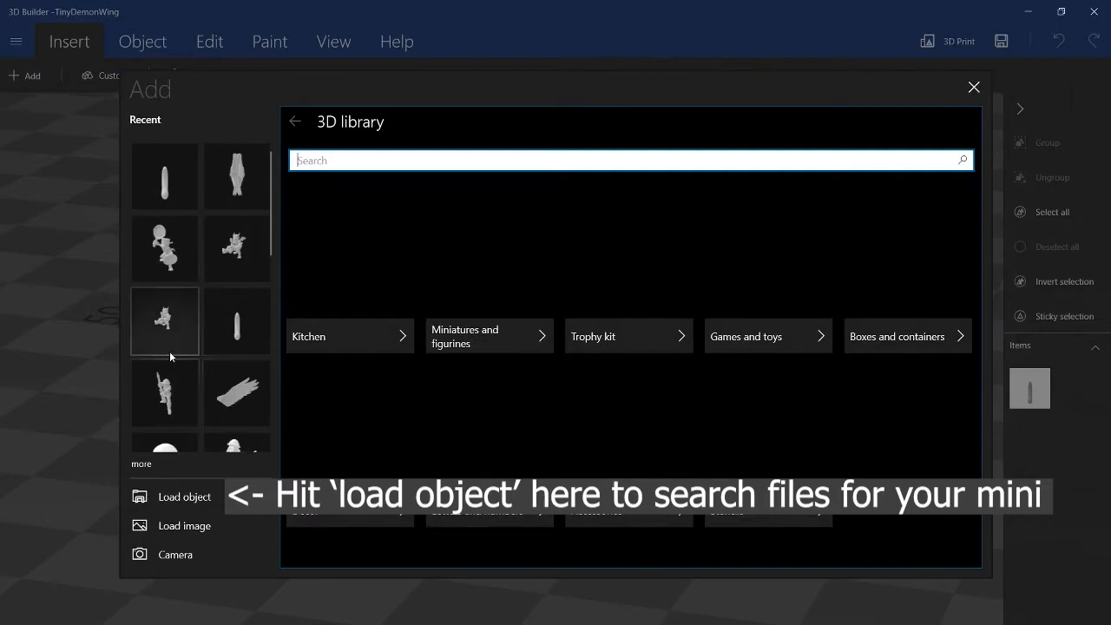
left_click(184, 496)
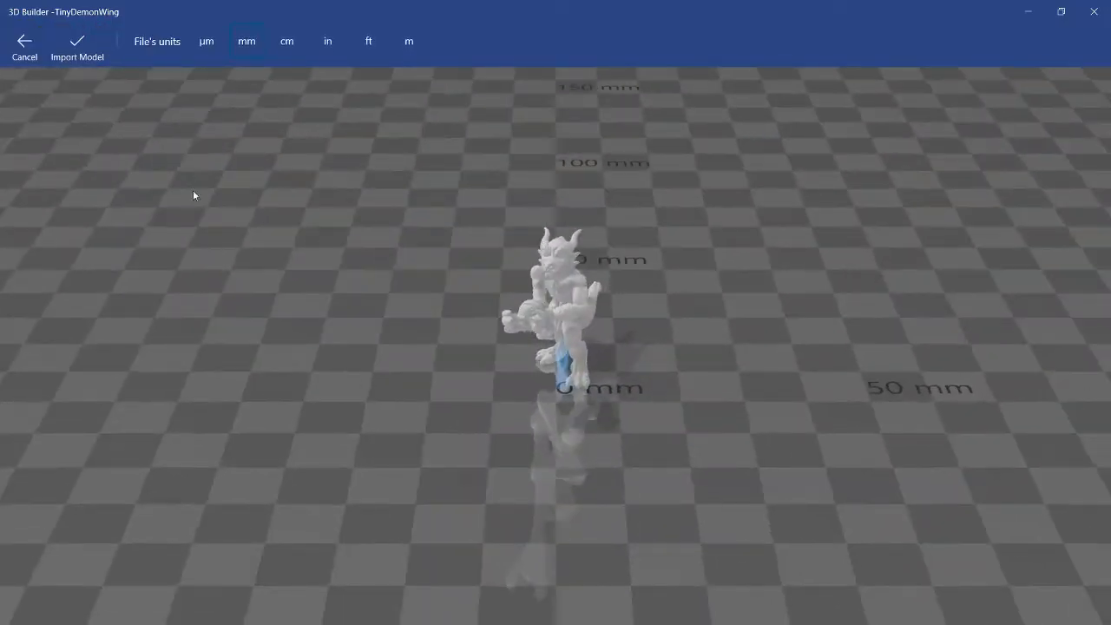
left_click(76, 48)
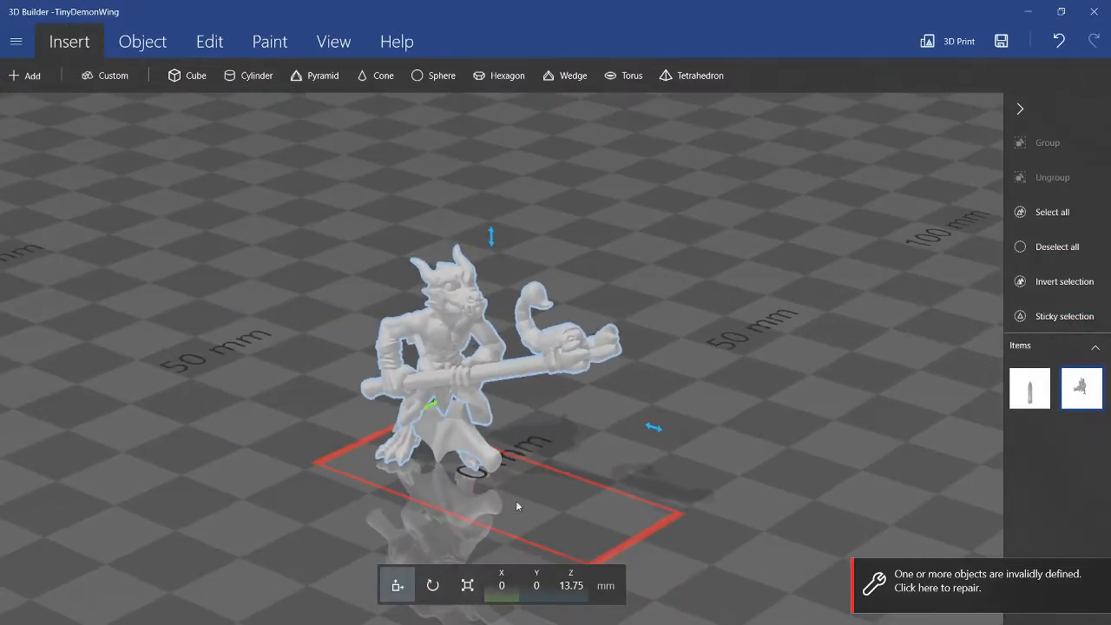
mouse_move(1044, 600)
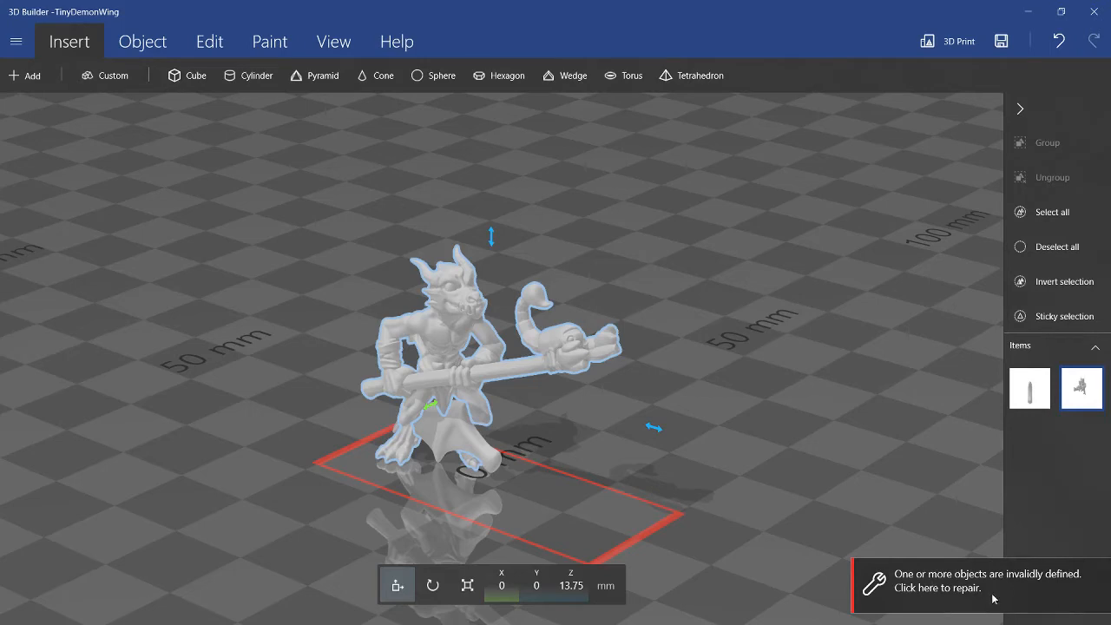
mouse_move(1007, 592)
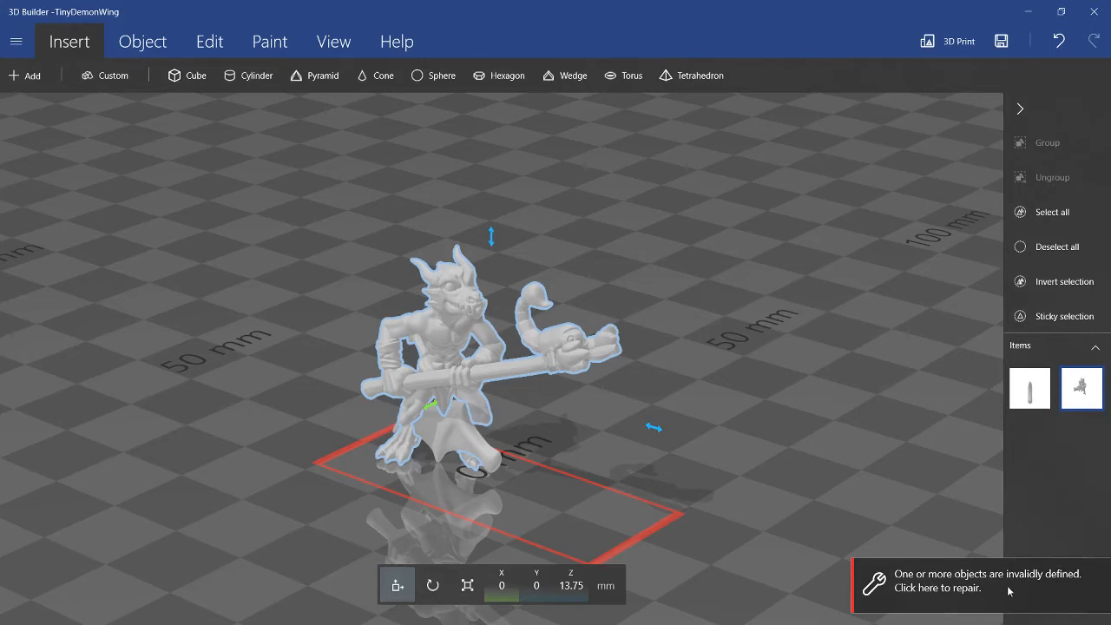
Step: Select the wing piece in the Items panel while the kobold model repairs
left_click(939, 588)
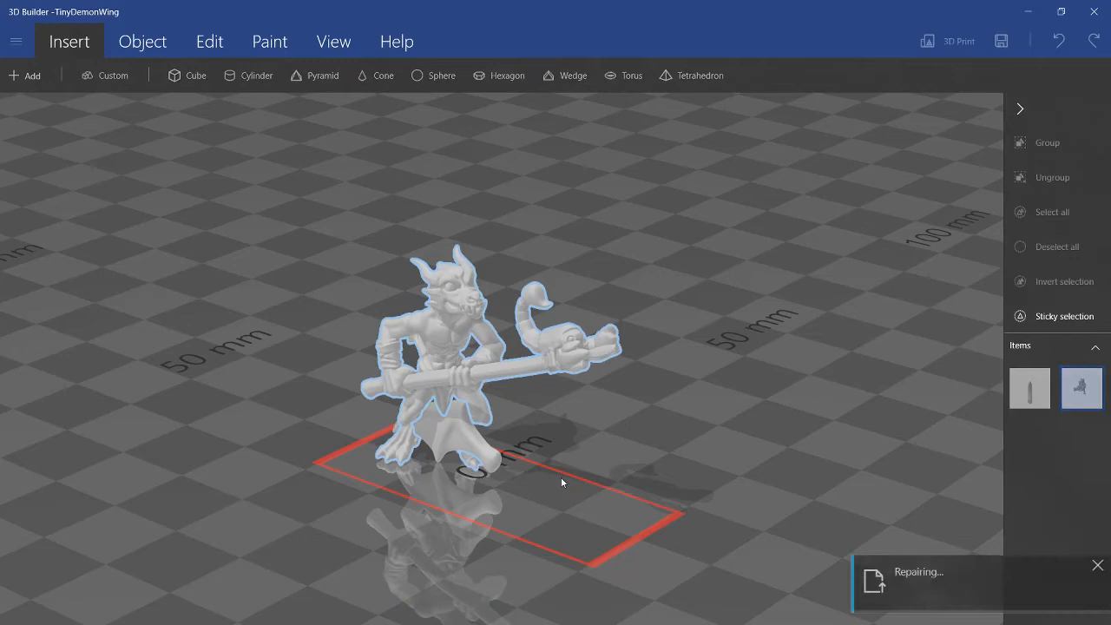
mouse_move(963, 529)
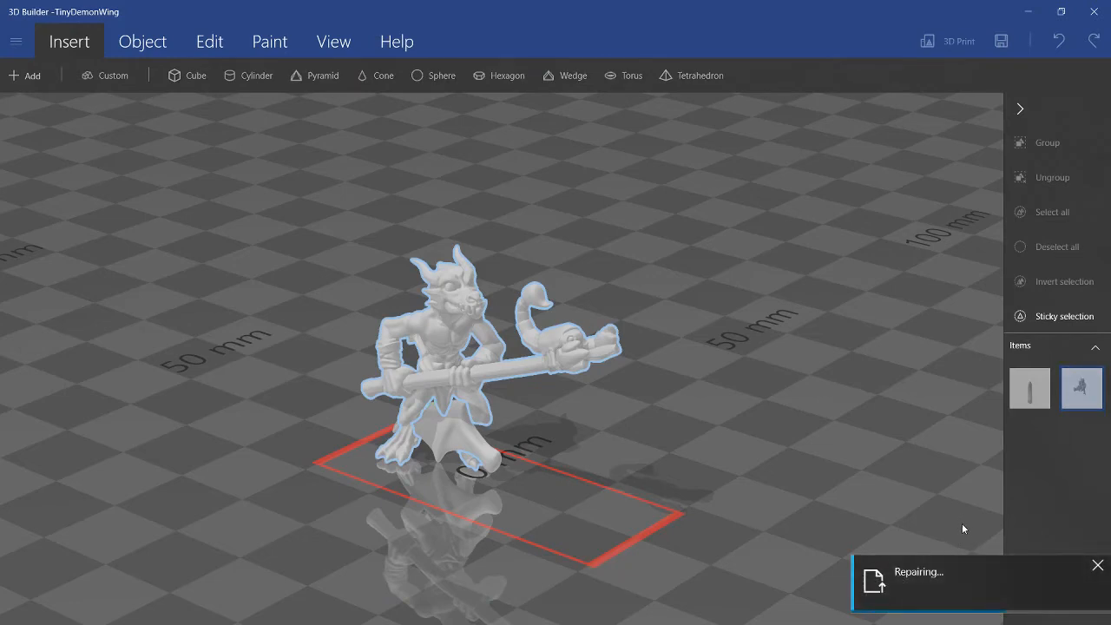
mouse_move(752, 469)
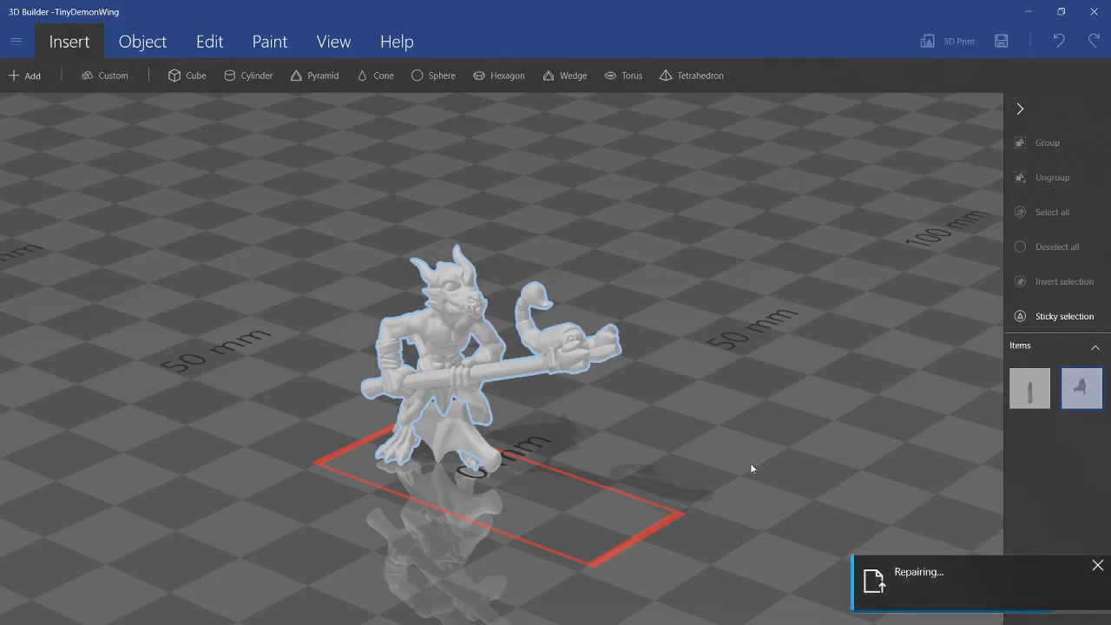
mouse_move(719, 290)
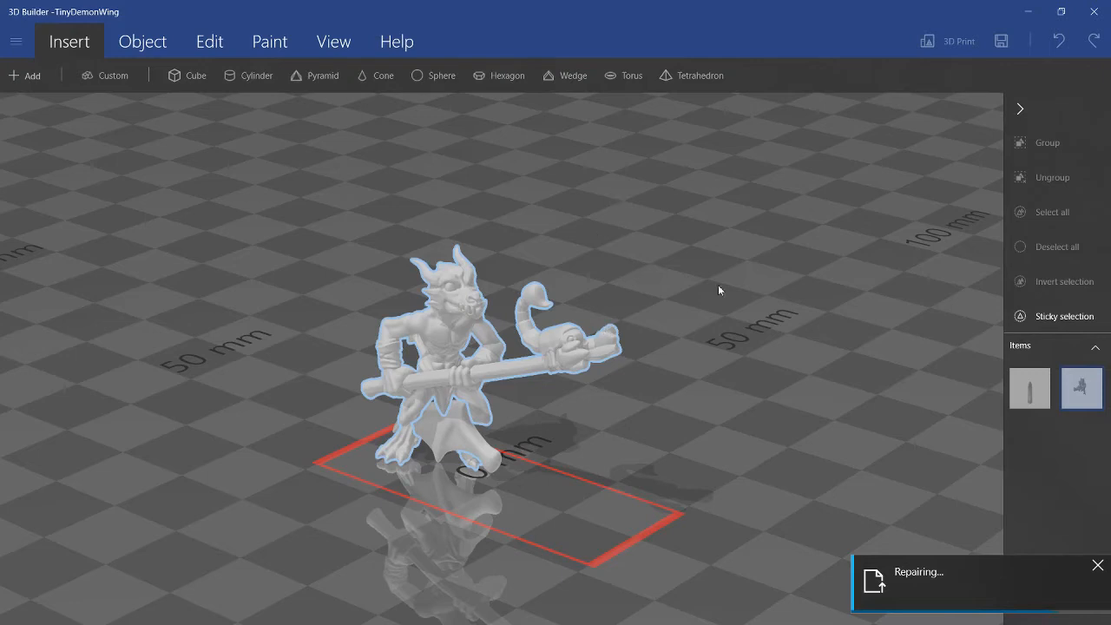
mouse_move(558, 389)
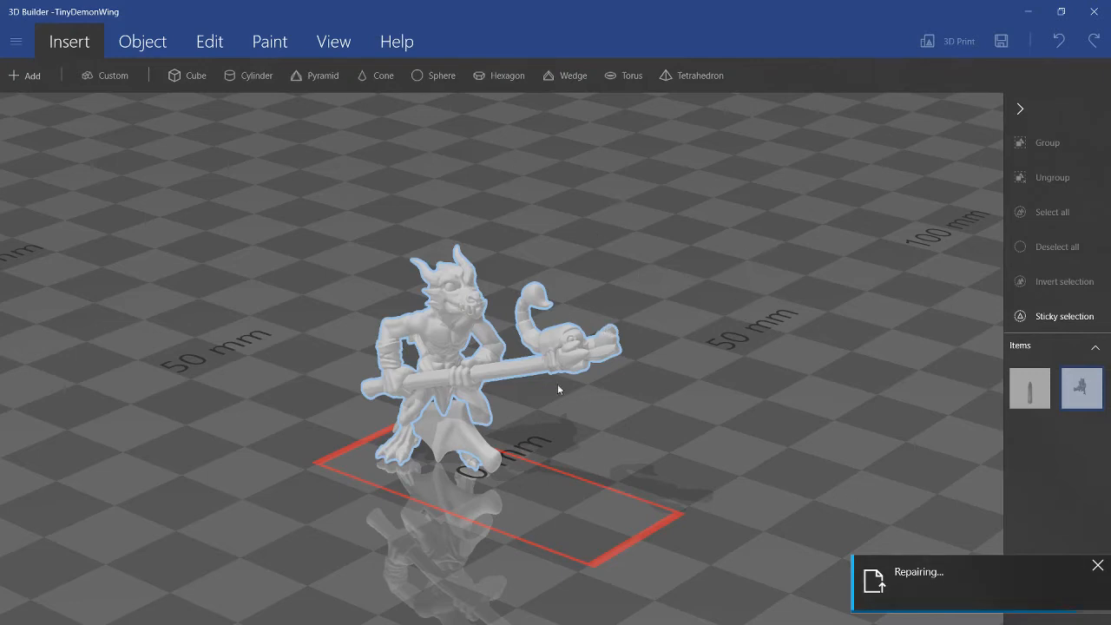
mouse_move(581, 395)
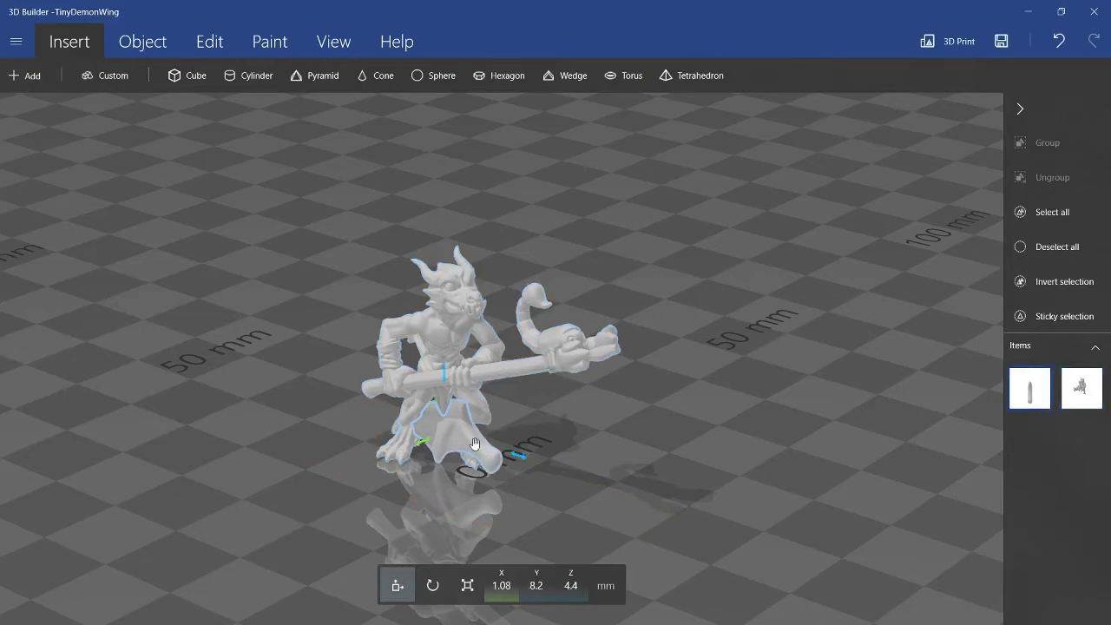
Step: Drag the wing sideways out of the kobold's waist, briefly trying the Rotate tool
left_click_drag(475, 442, 549, 383)
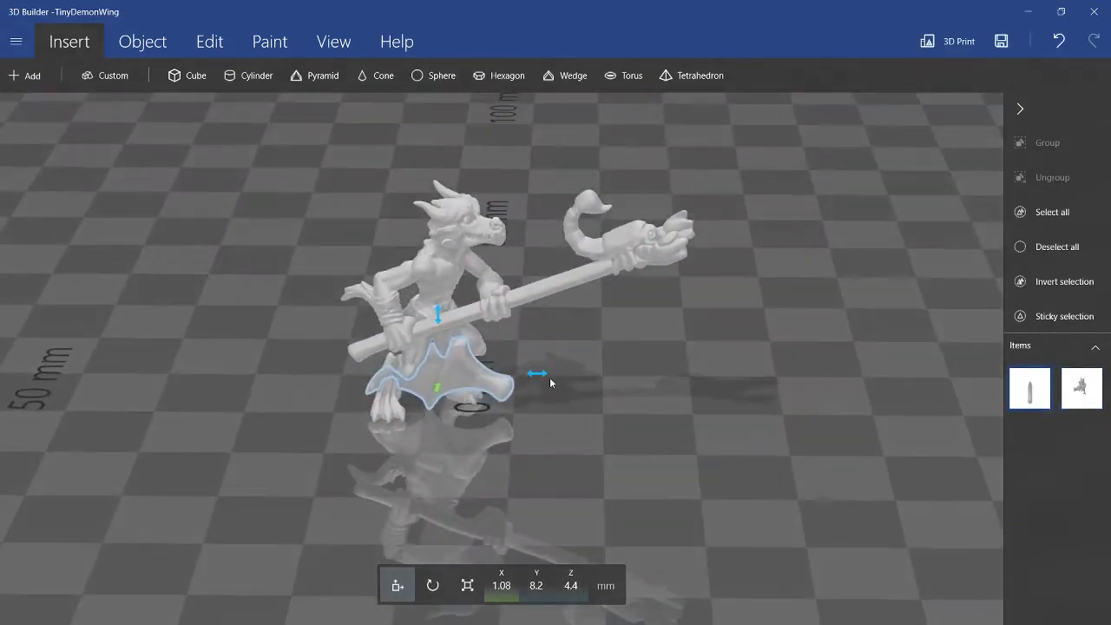
left_click_drag(537, 373, 450, 377)
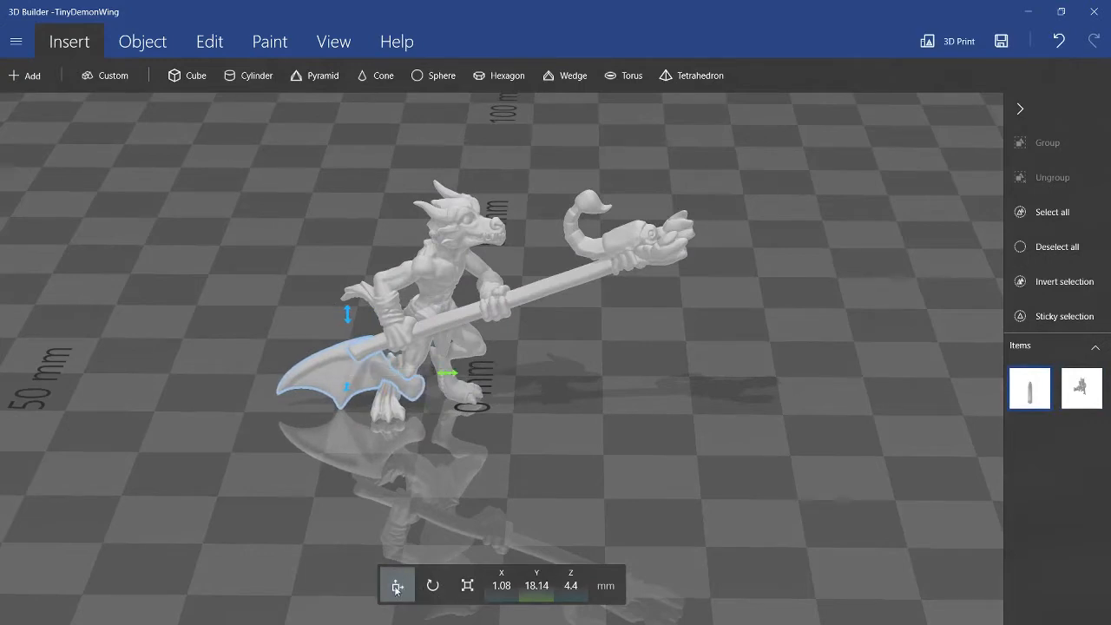
left_click(433, 585)
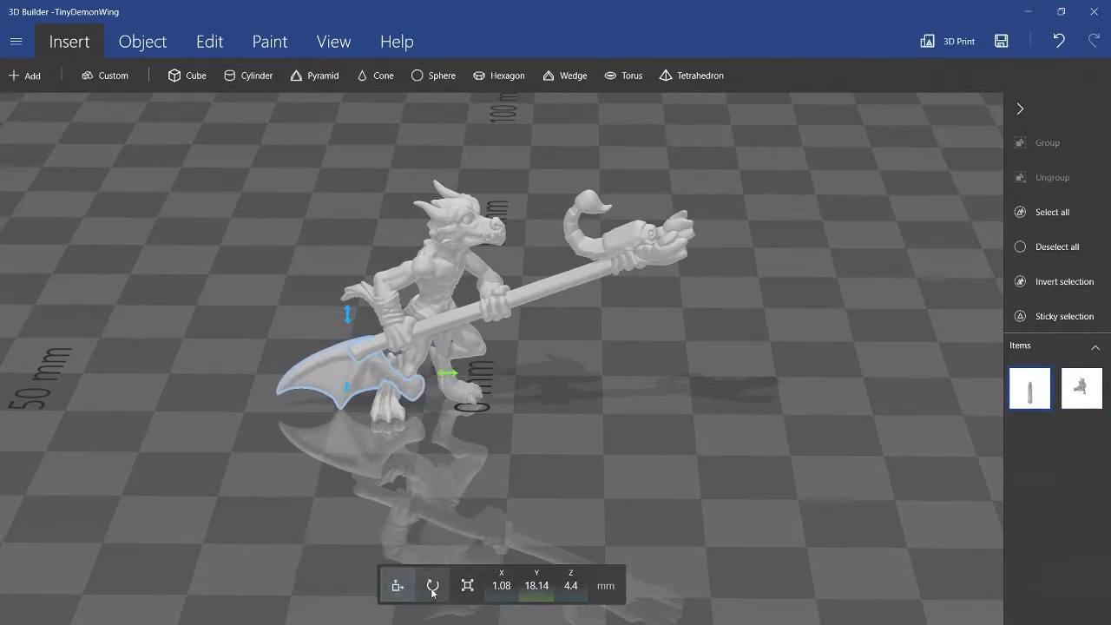
left_click(433, 585)
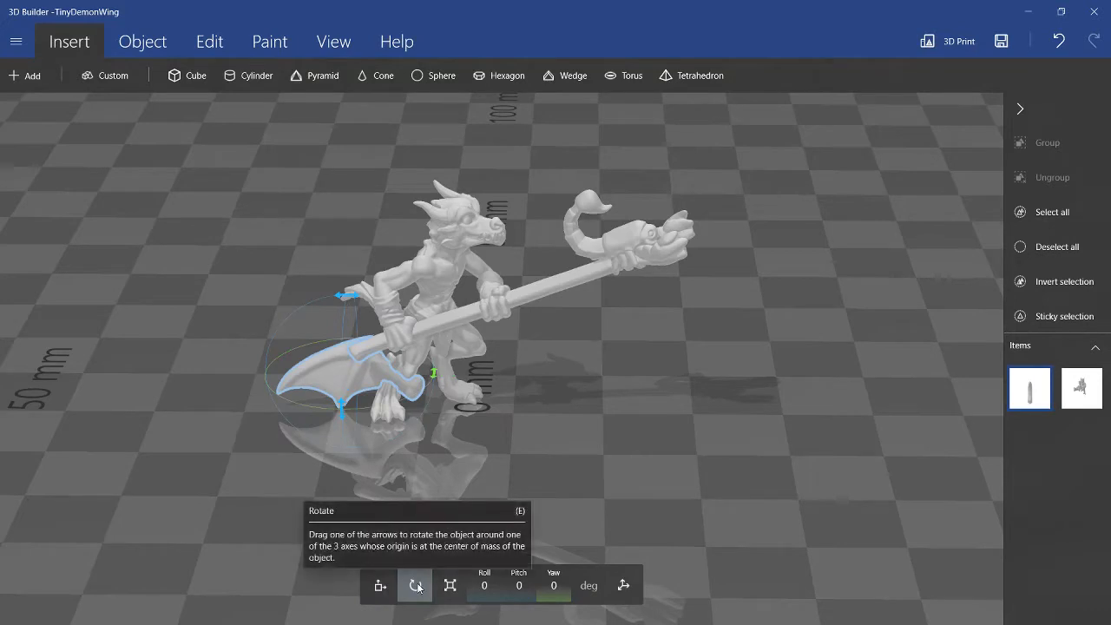
left_click(449, 586)
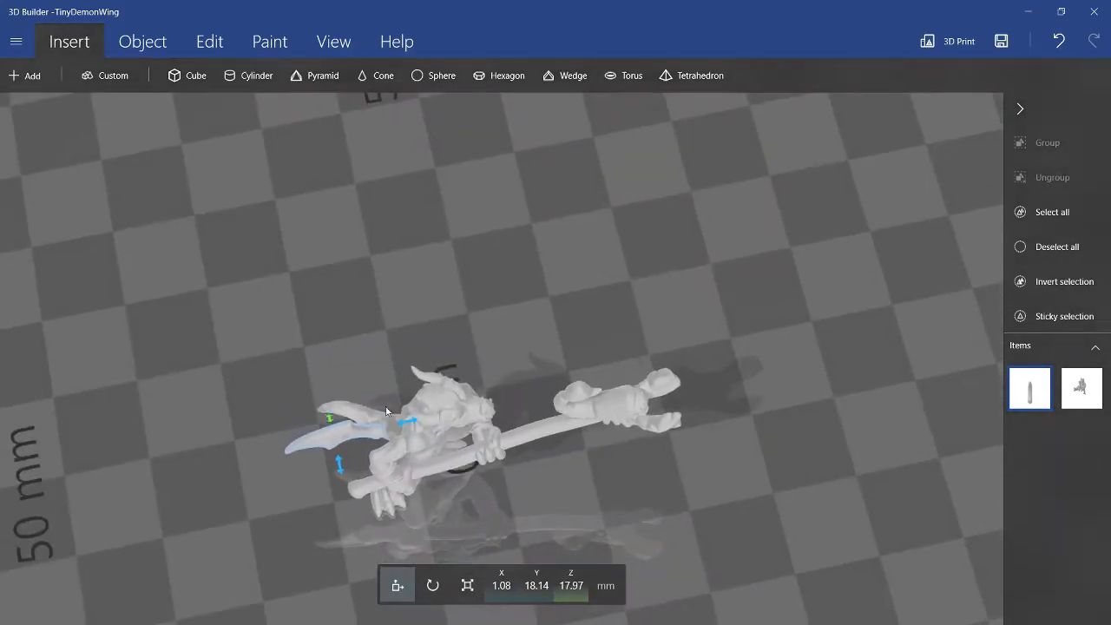
Step: Slide the wing toward the kobold's body and zoom in behind its back
left_click_drag(408, 422, 434, 423)
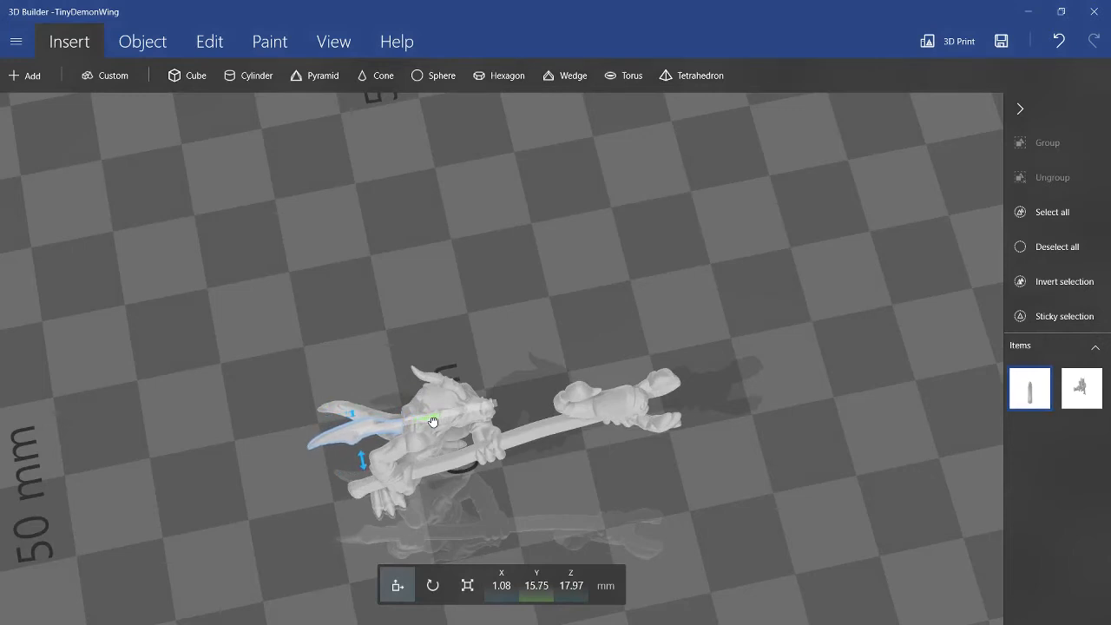
left_click_drag(408, 421, 408, 425)
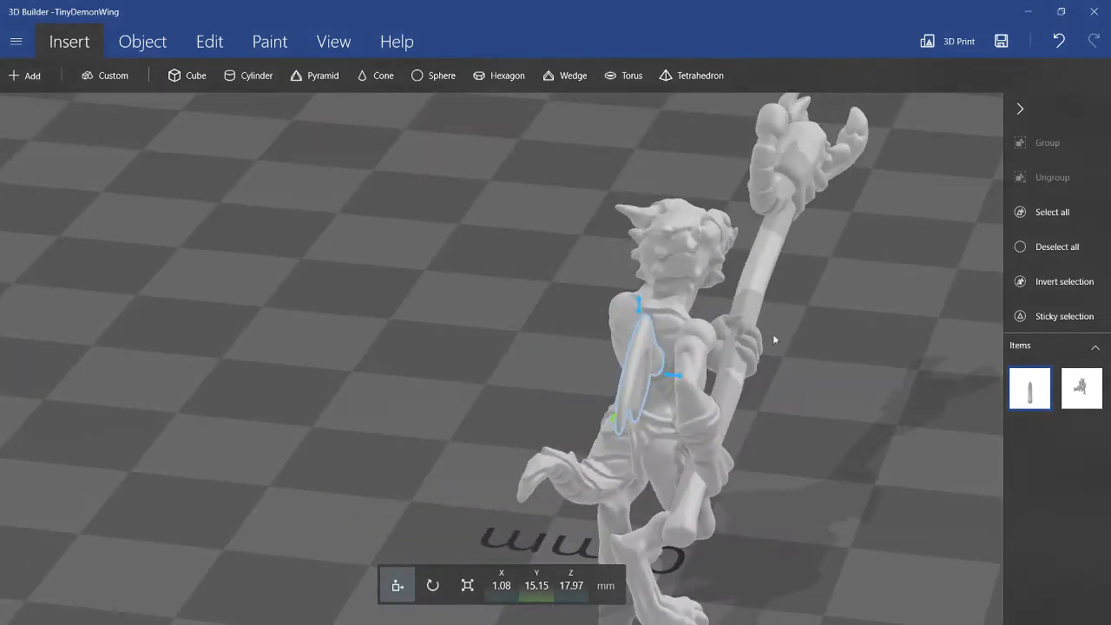
left_click_drag(775, 340, 548, 291)
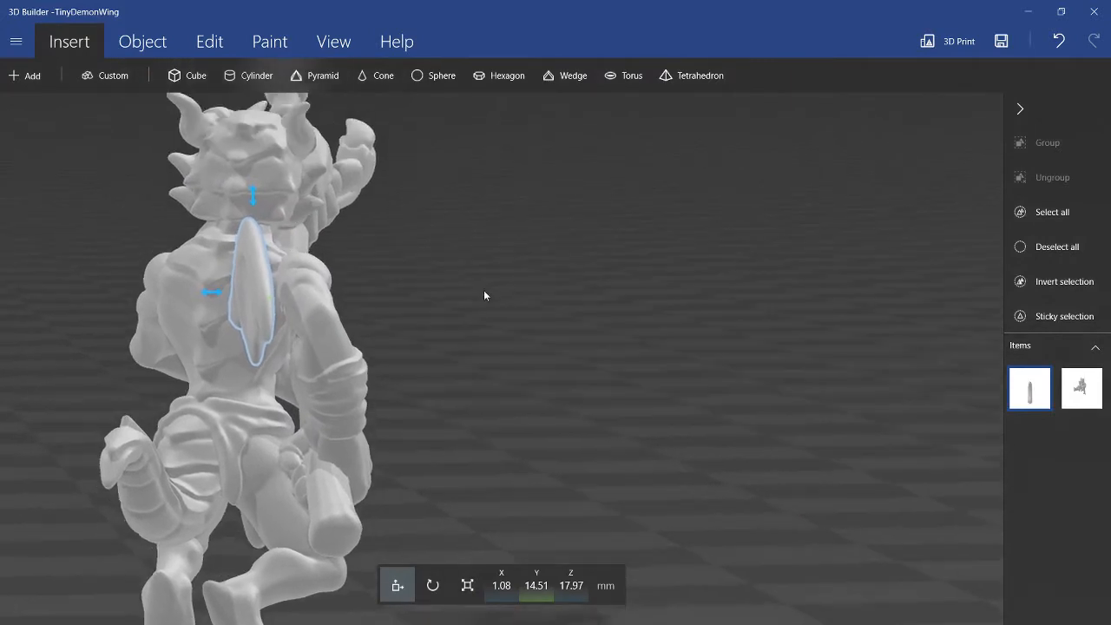
Step: Rotate the wing flat against the back and nudge it onto the shoulder
left_click(431, 585)
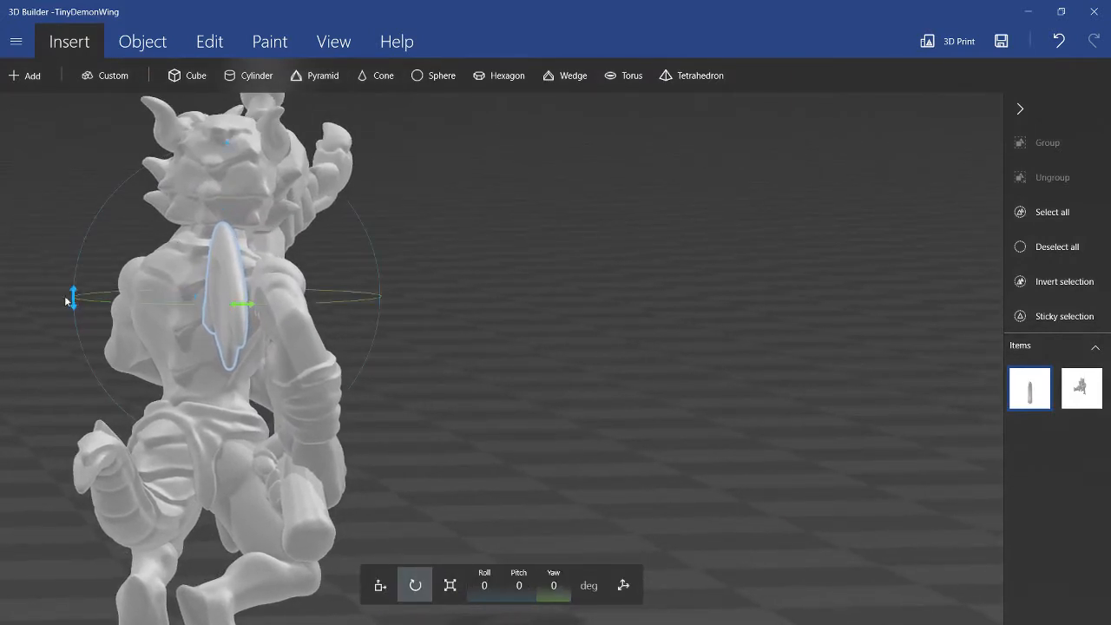
left_click_drag(71, 295, 80, 247)
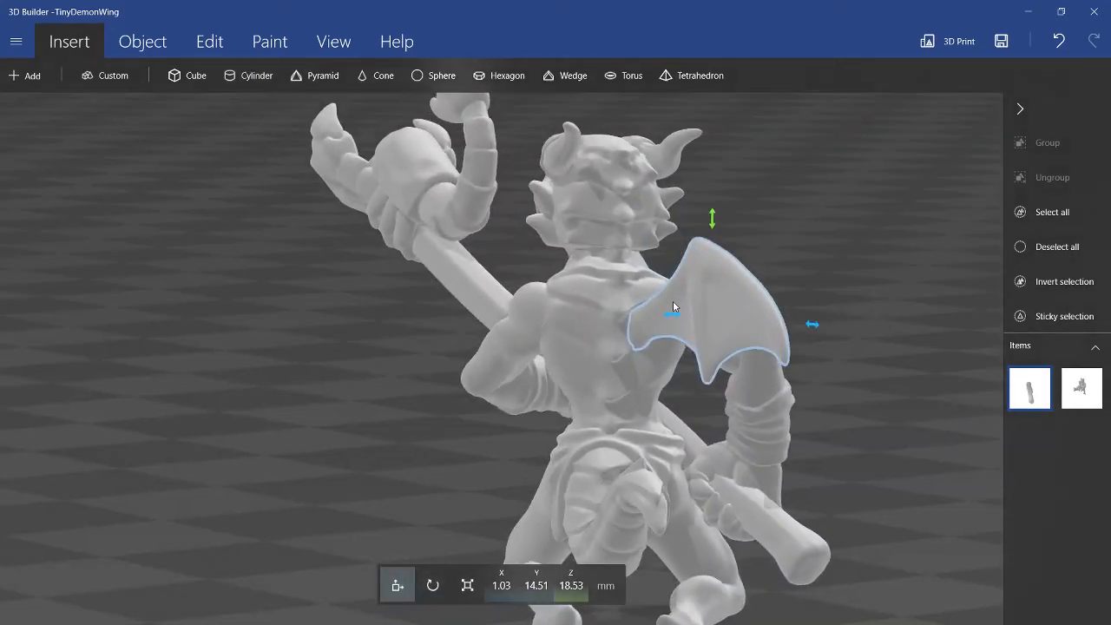
left_click_drag(675, 307, 661, 315)
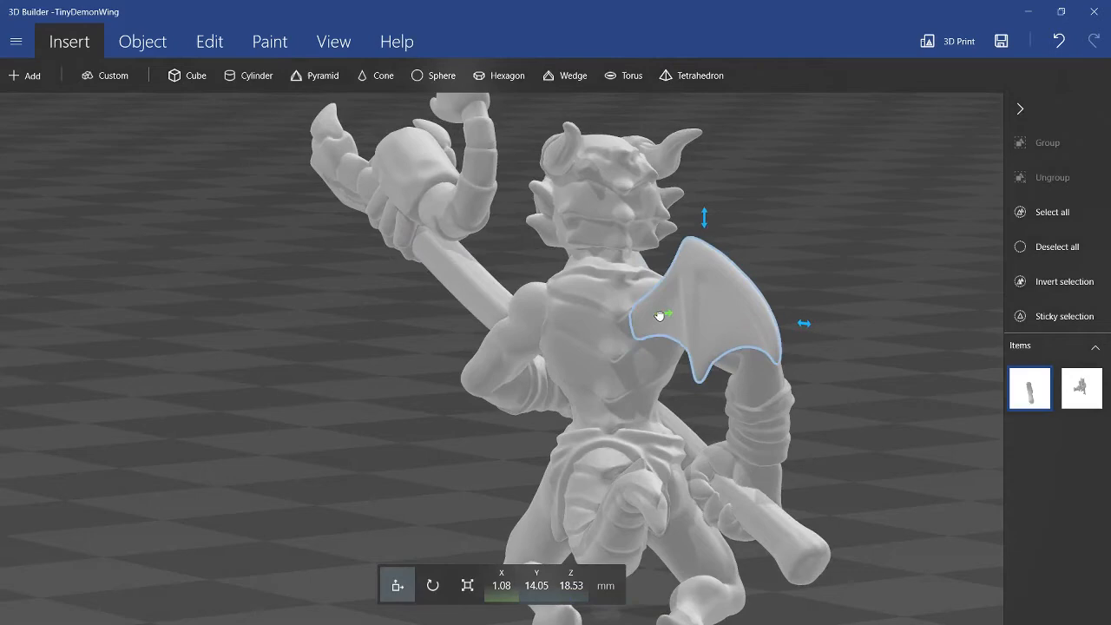
left_click_drag(664, 315, 671, 313)
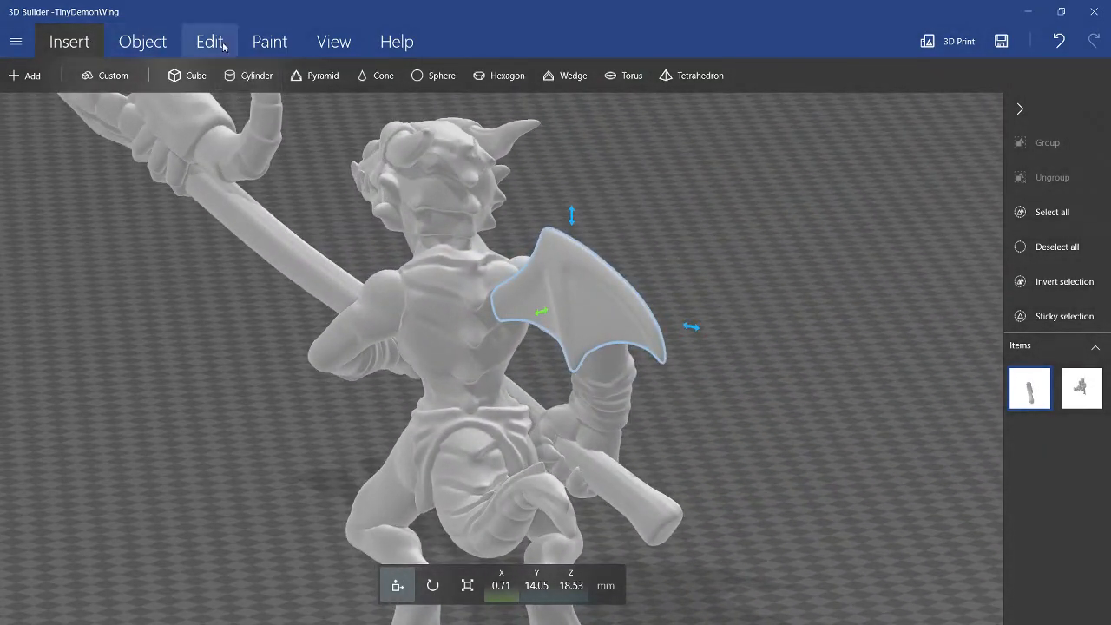
Step: Duplicate the wing and rotate the copy toward the kobold's opposite shoulder
left_click(143, 41)
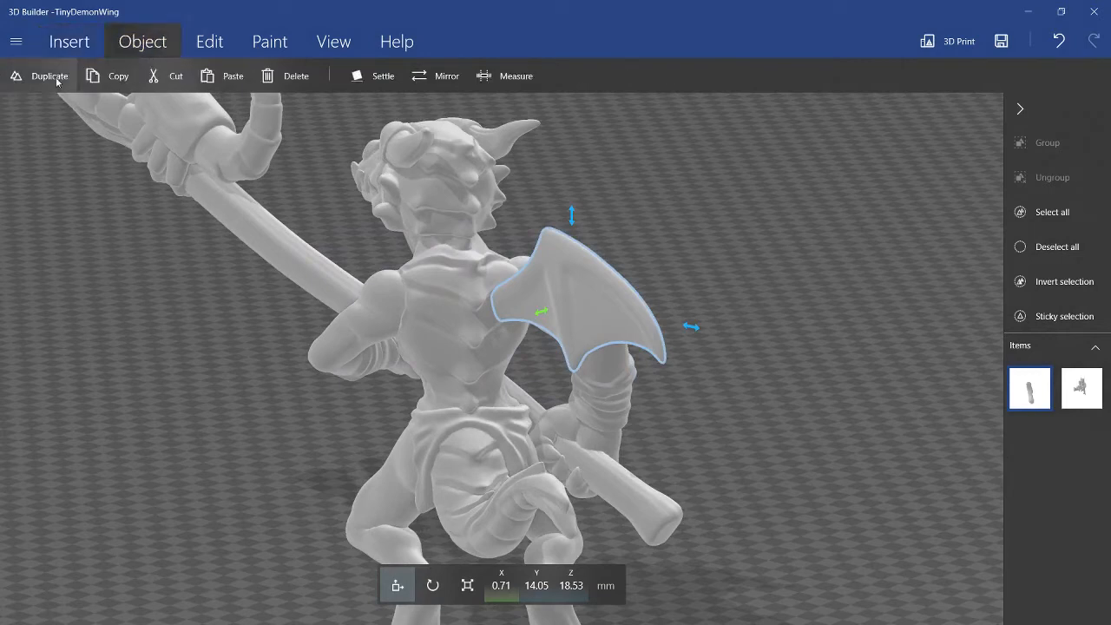
left_click(49, 76)
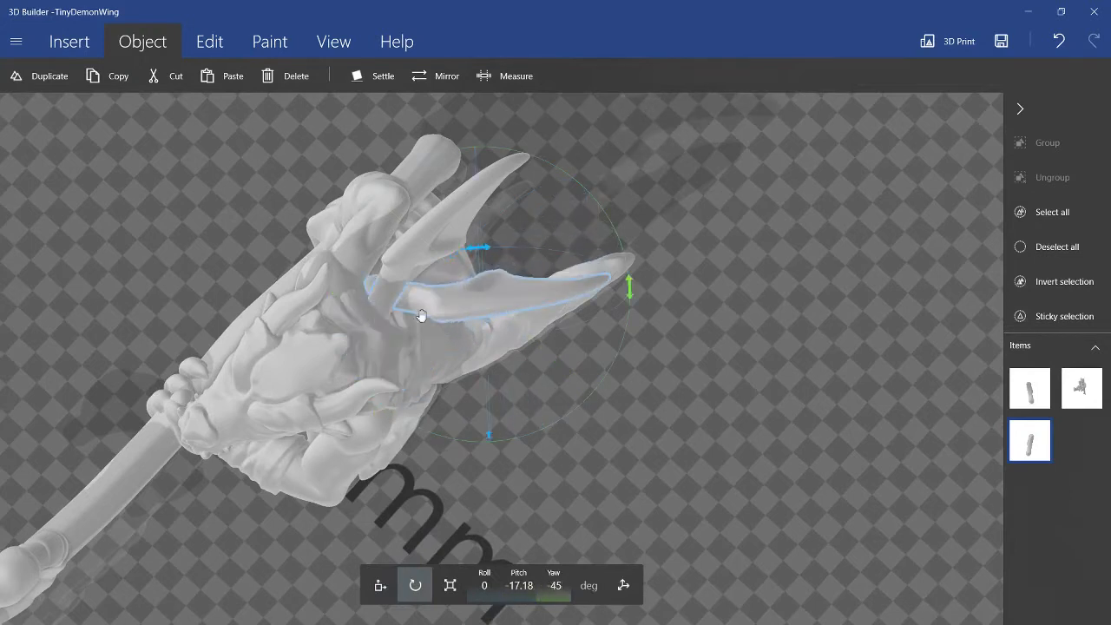
left_click_drag(422, 315, 527, 373)
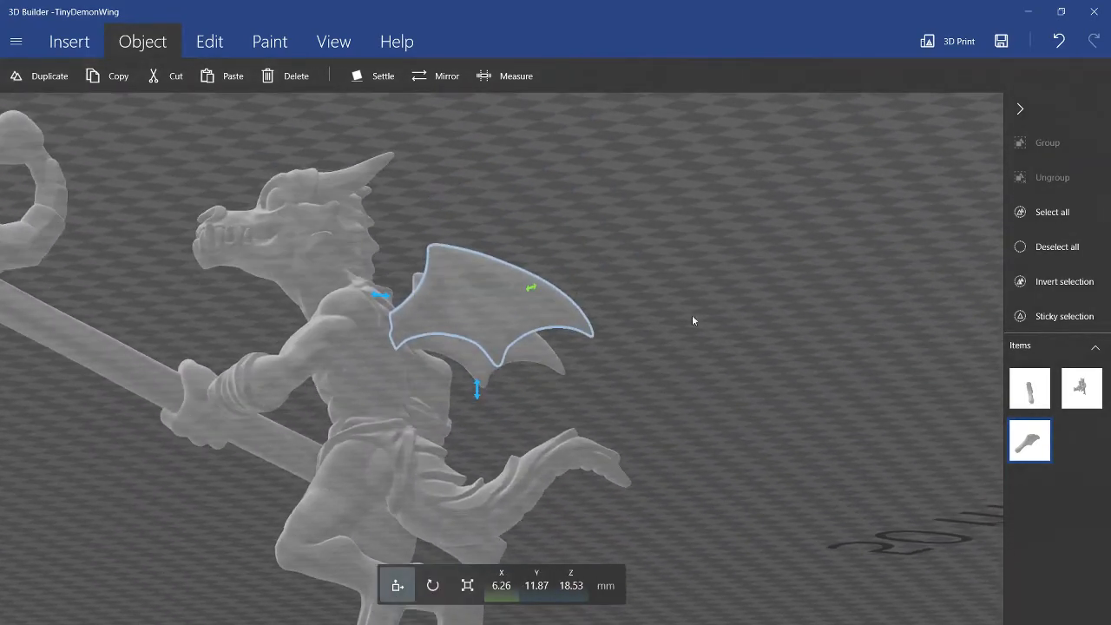
left_click_drag(693, 320, 758, 391)
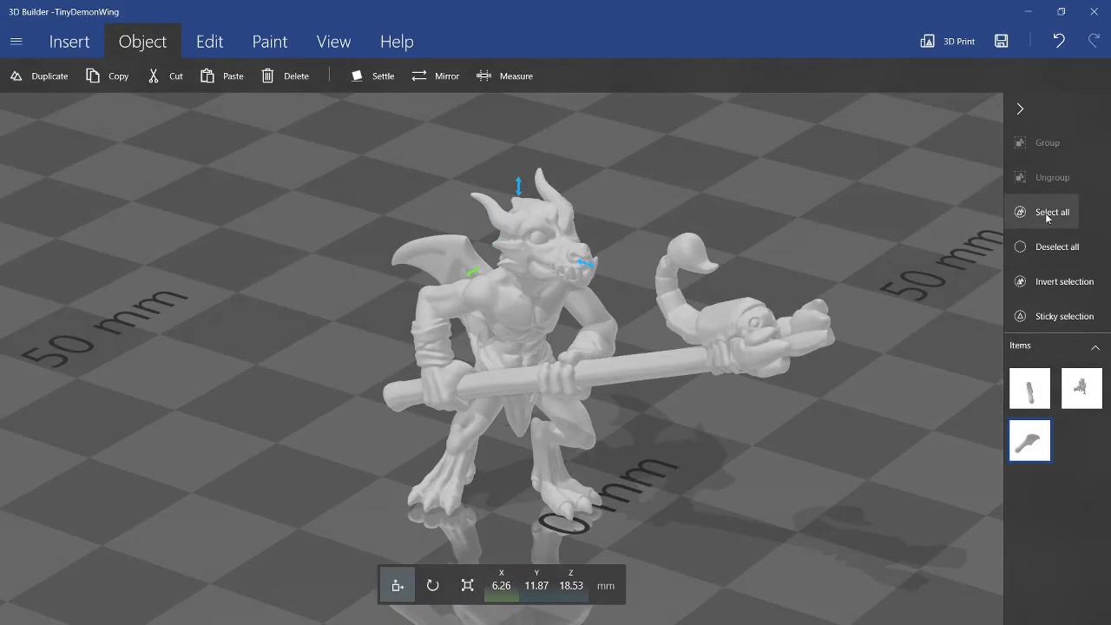
Step: Select the kobold and both wings, then bring up the Edit menu to merge them
left_click(1052, 212)
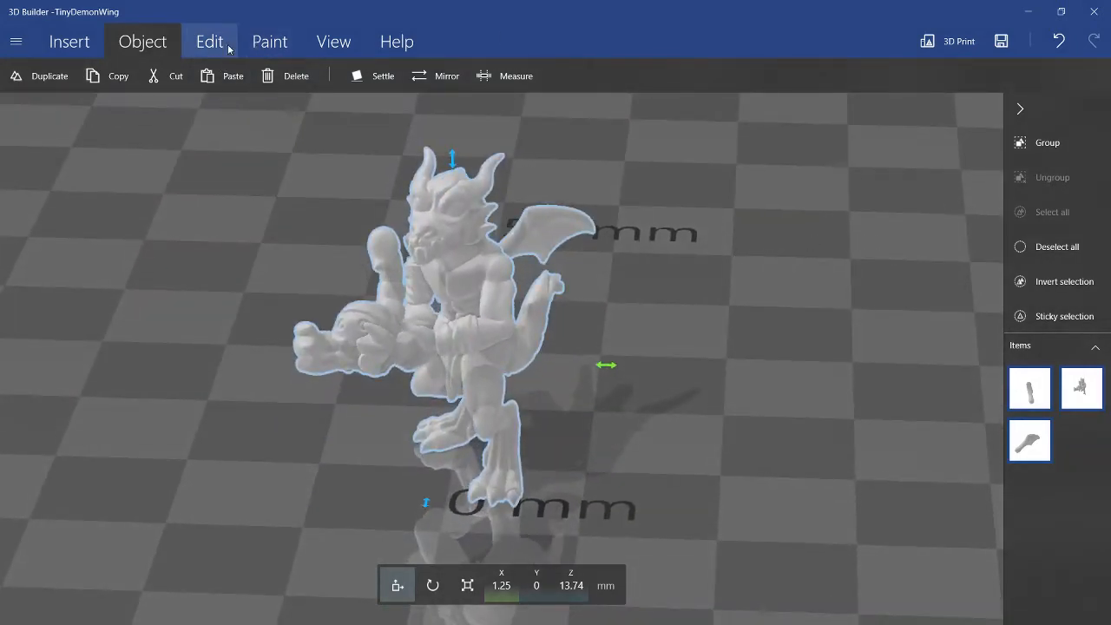
left_click(209, 41)
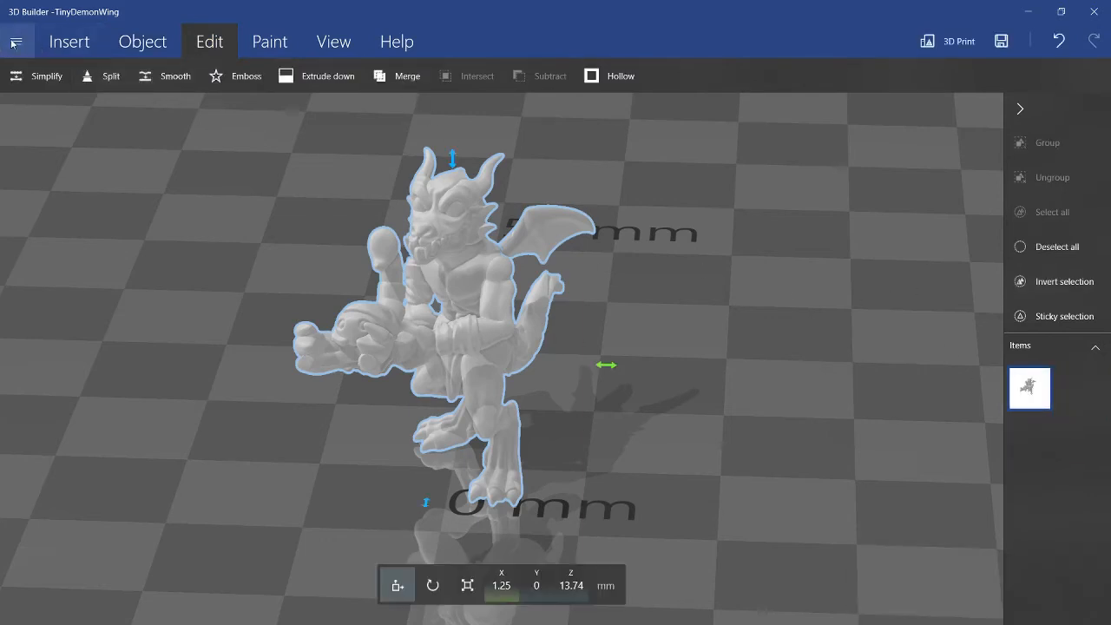
Step: Export the winged kobold as STL file TinyDemonWingKobold, accepting the information-loss warning
left_click(15, 41)
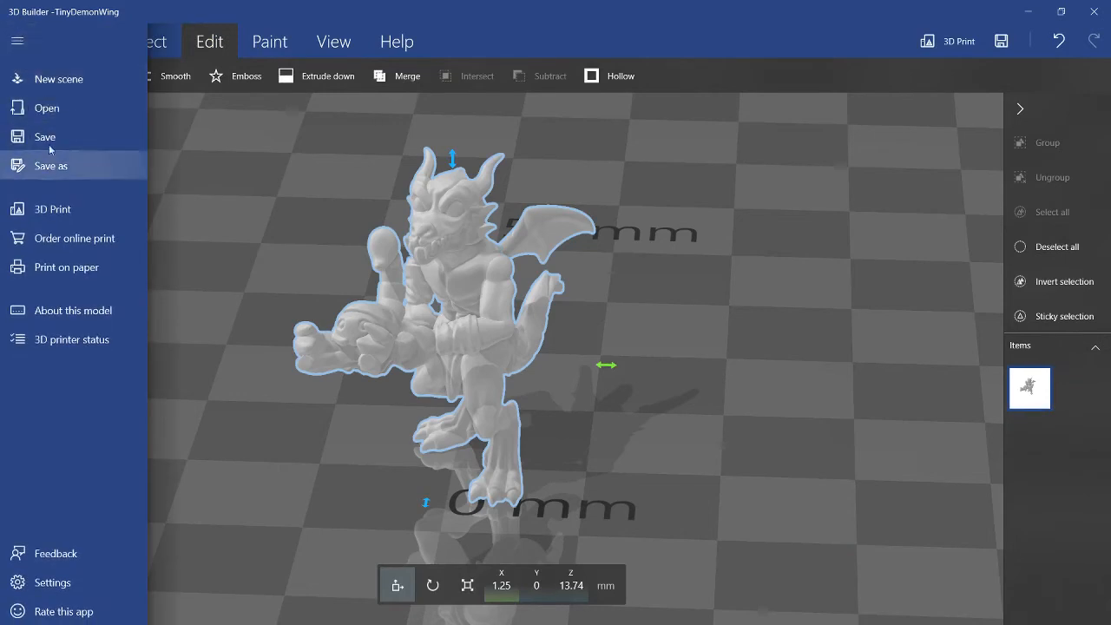
left_click(51, 165)
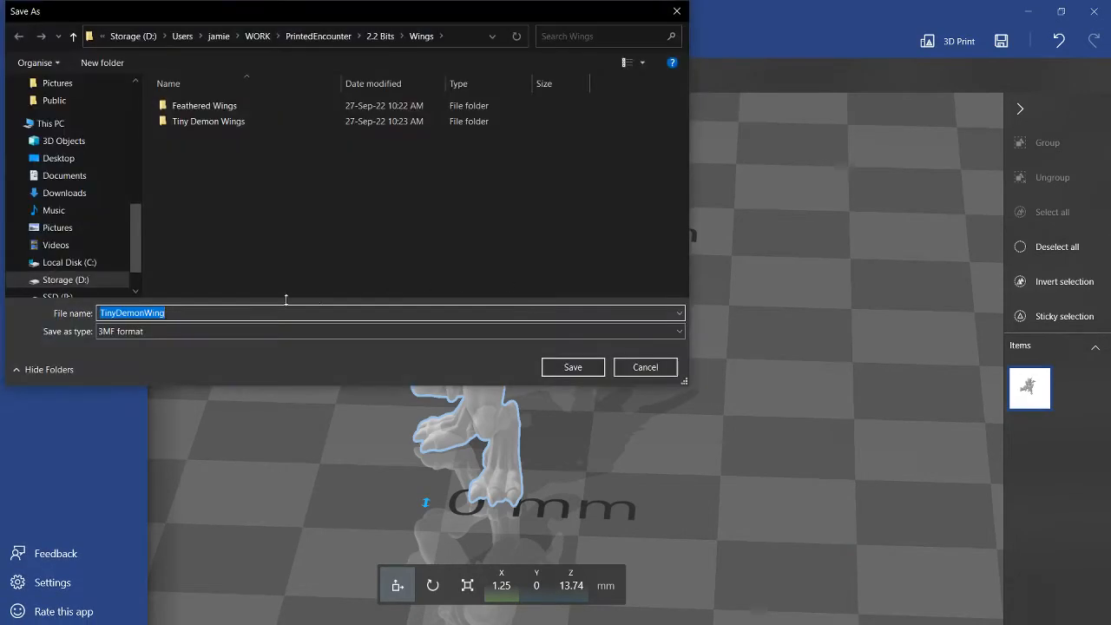
left_click(388, 331)
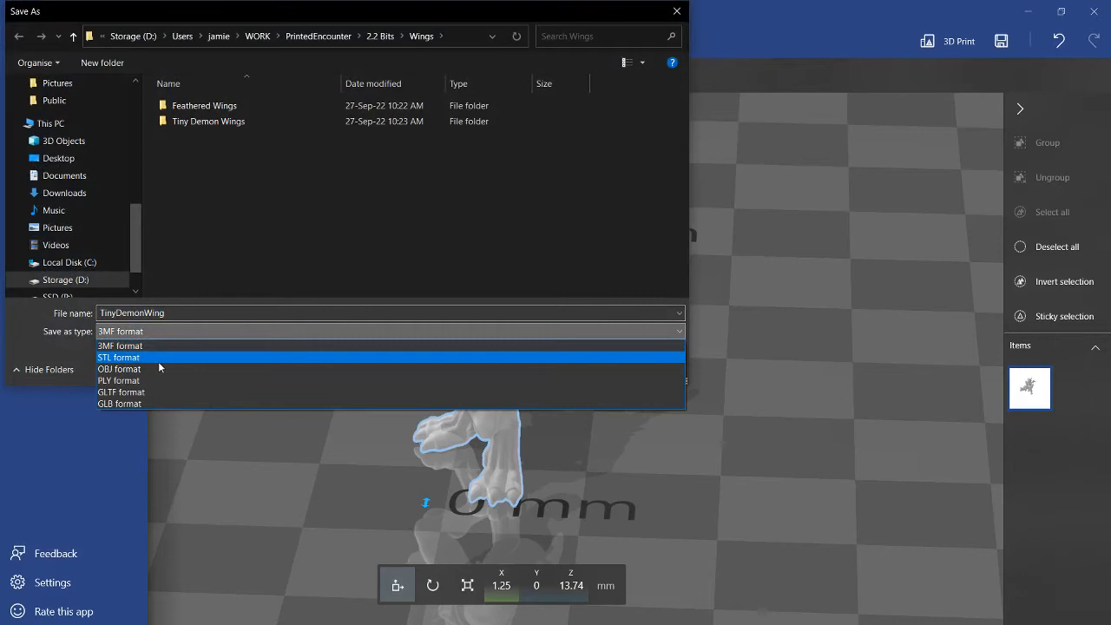
left_click(119, 357)
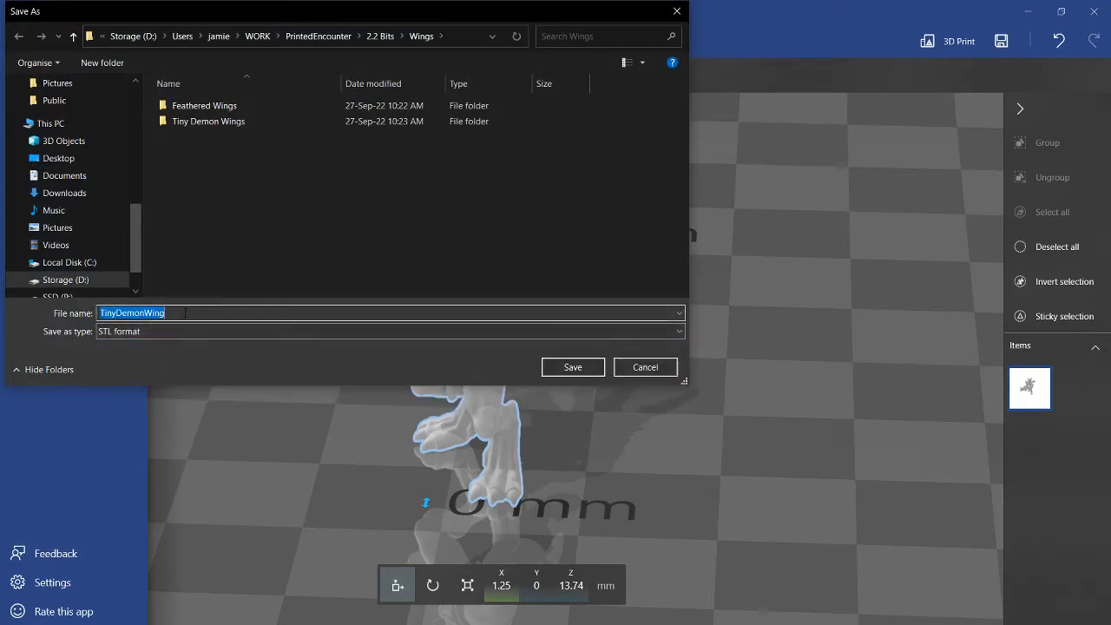
type("Kobold")
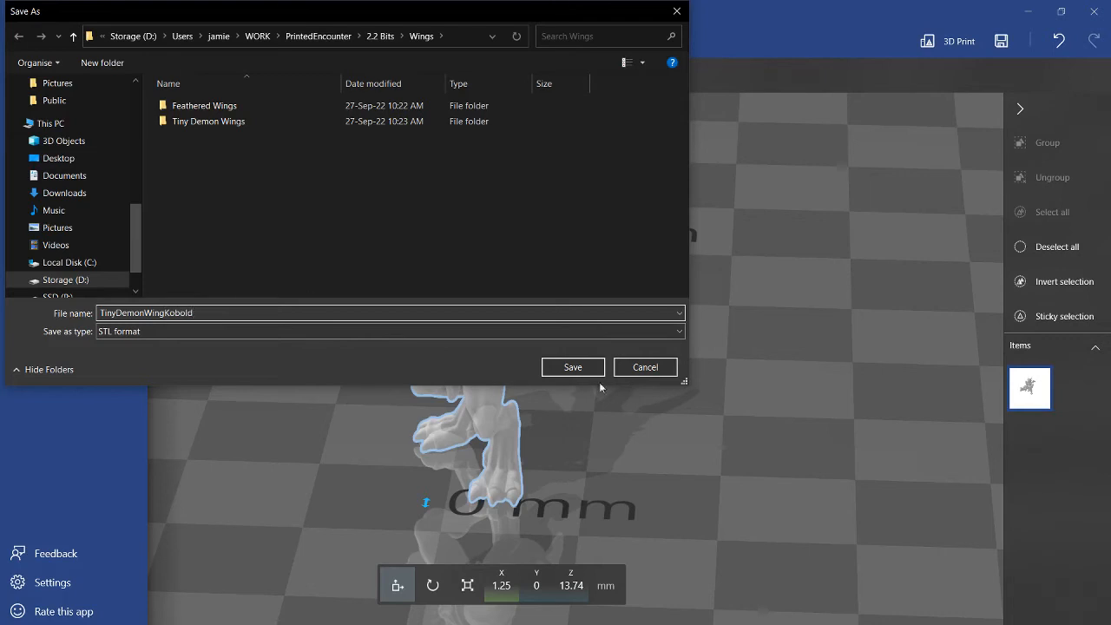
left_click(572, 367)
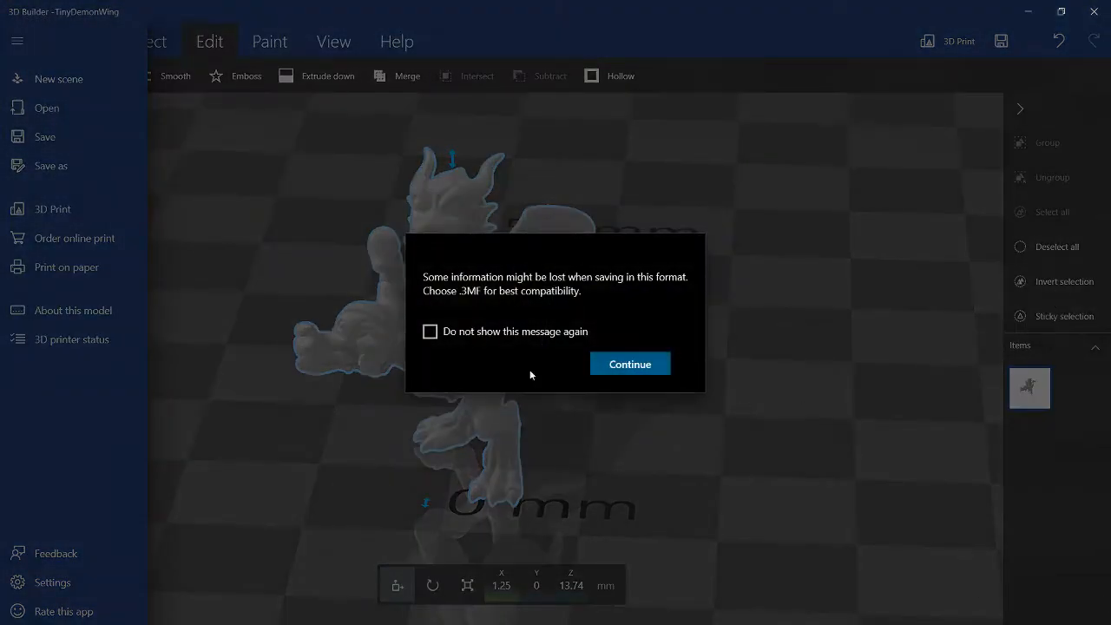
mouse_move(647, 300)
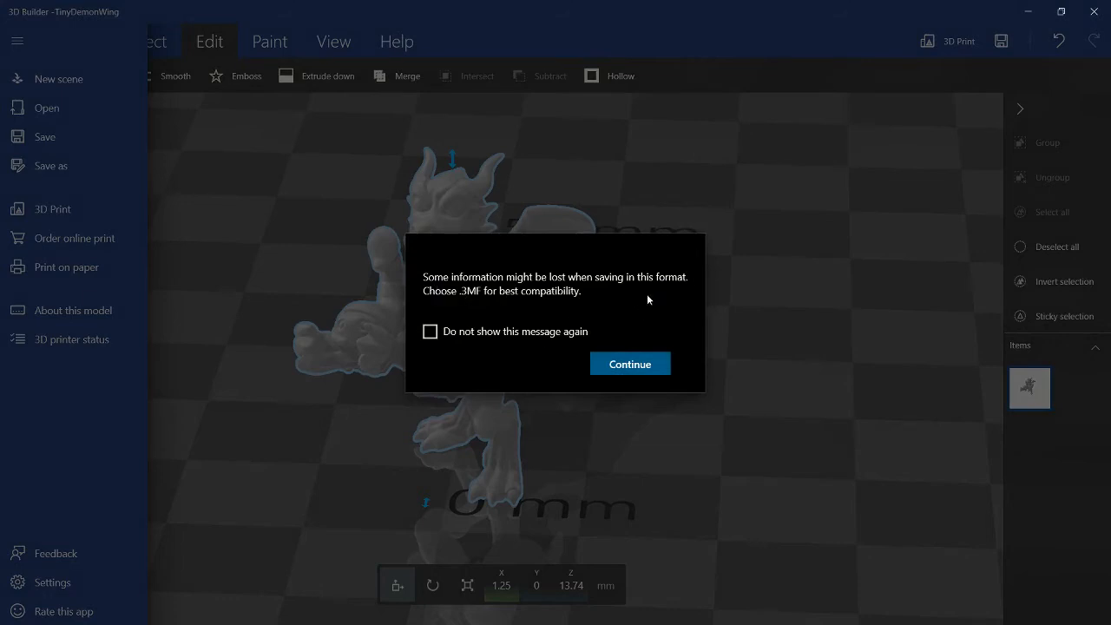
mouse_move(634, 345)
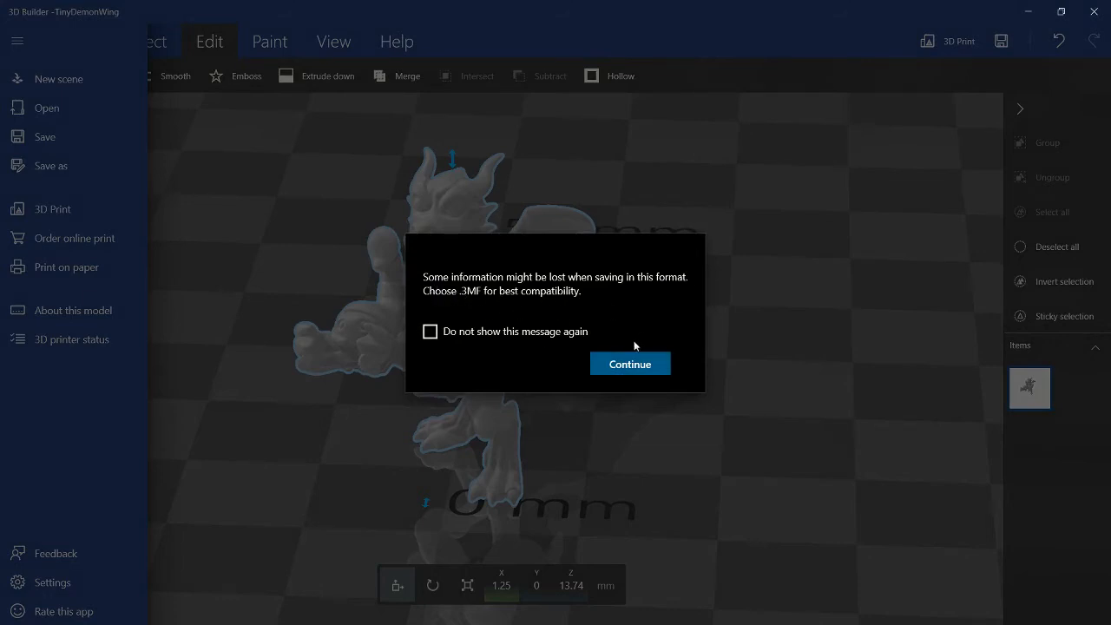
left_click(630, 364)
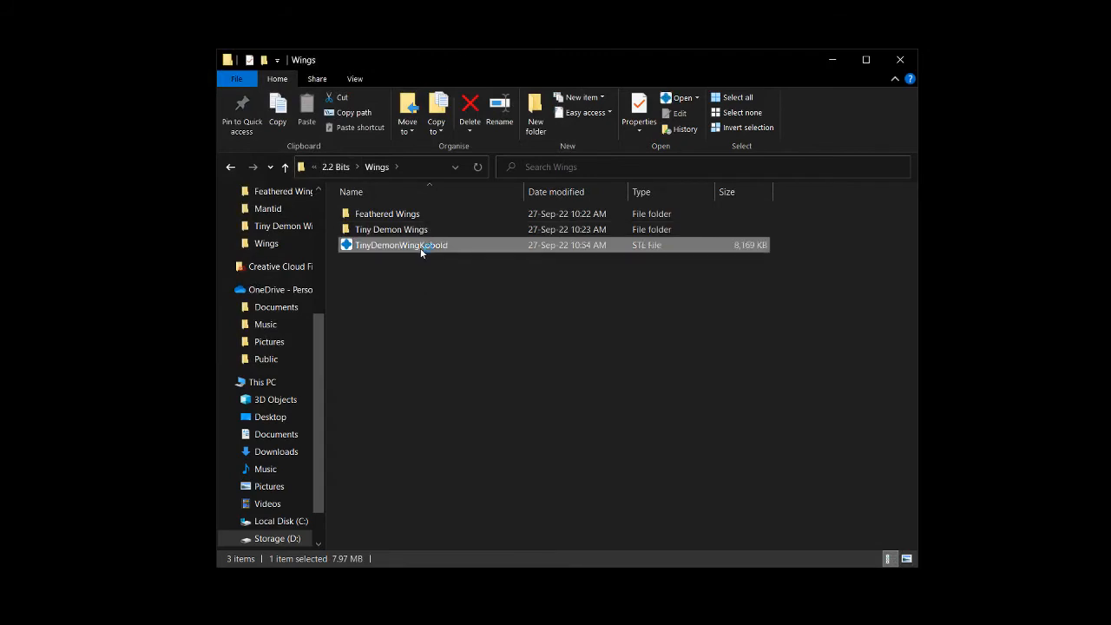
Step: Open TinyDemonWingKobold.stl from the Wings folder in CHITUBOX
double_click(401, 245)
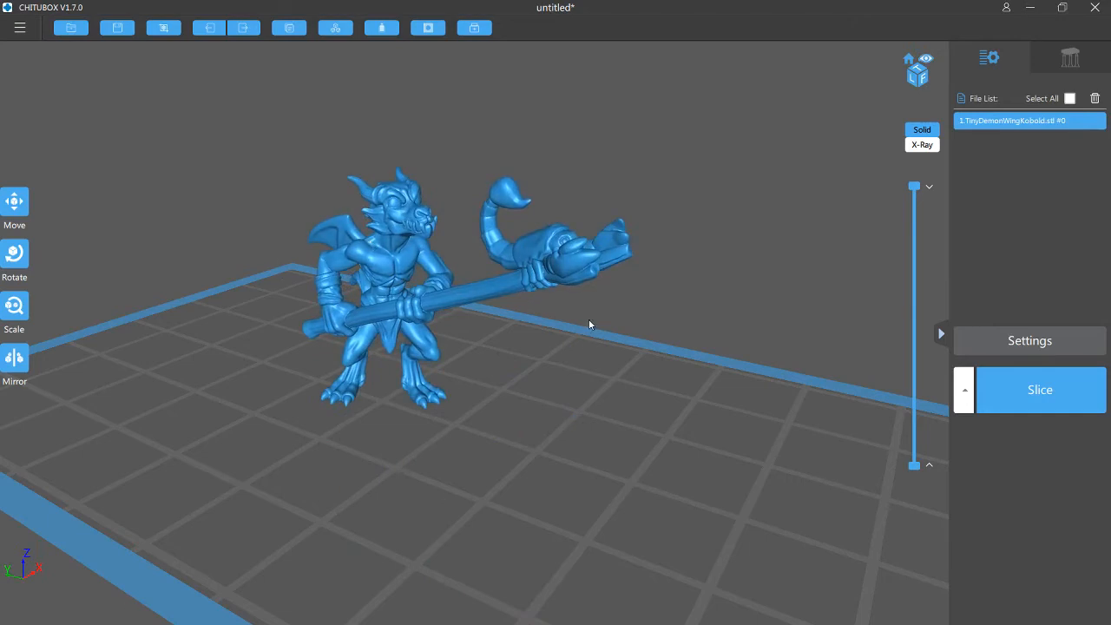
mouse_move(725, 378)
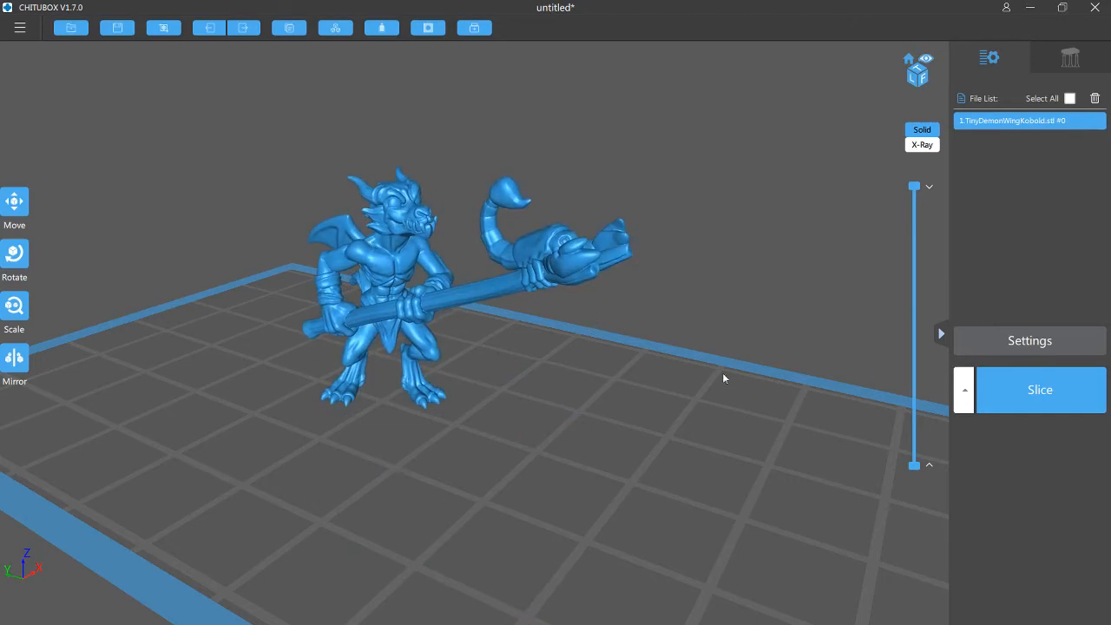
Step: View the kobold from above and step through slice layers between 705 and 814
left_click_drag(725, 378, 728, 387)
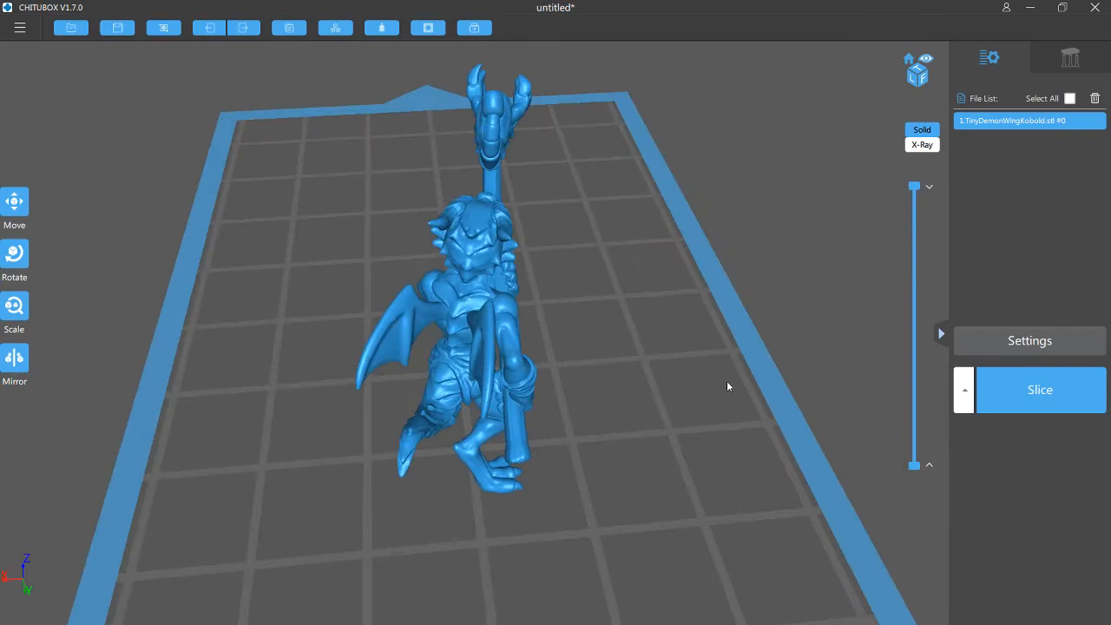
left_click_drag(727, 386, 826, 233)
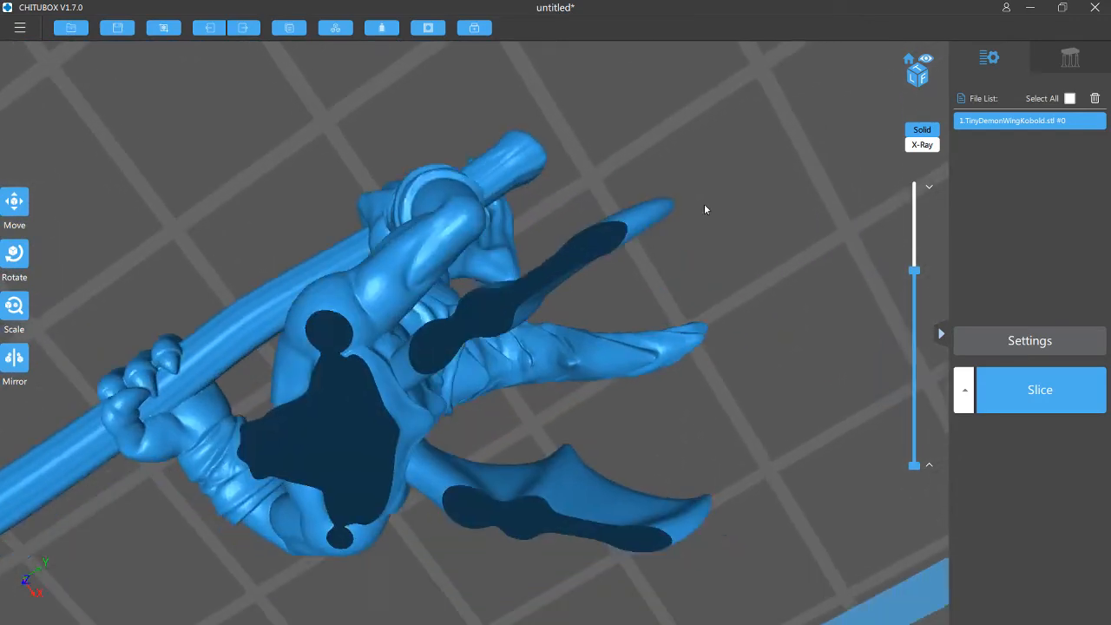
left_click_drag(915, 271, 914, 282)
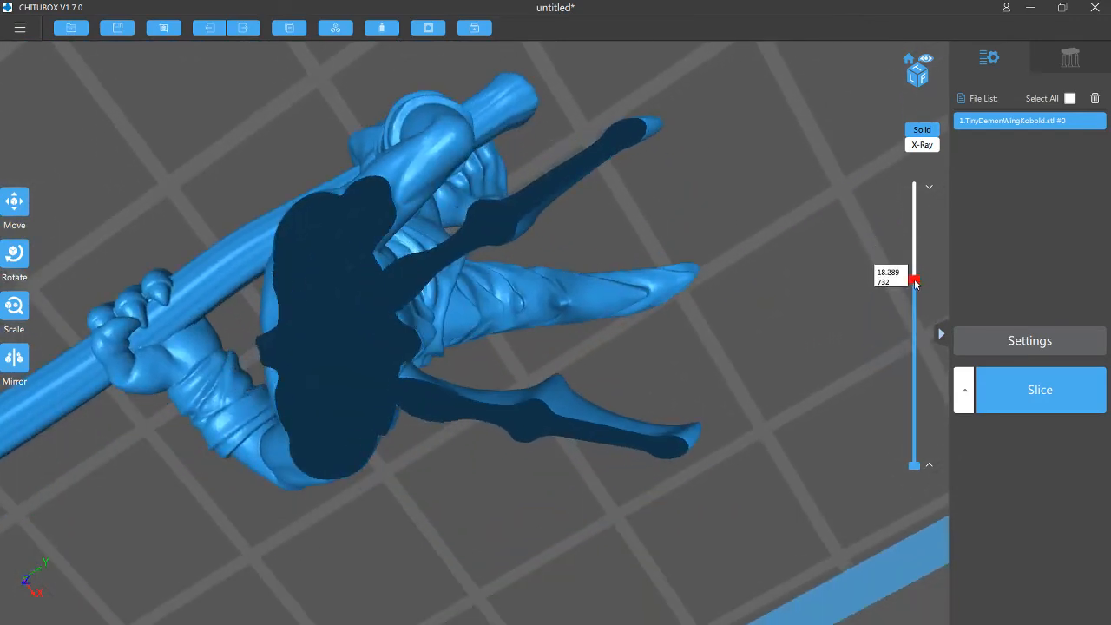
left_click_drag(914, 279, 914, 283)
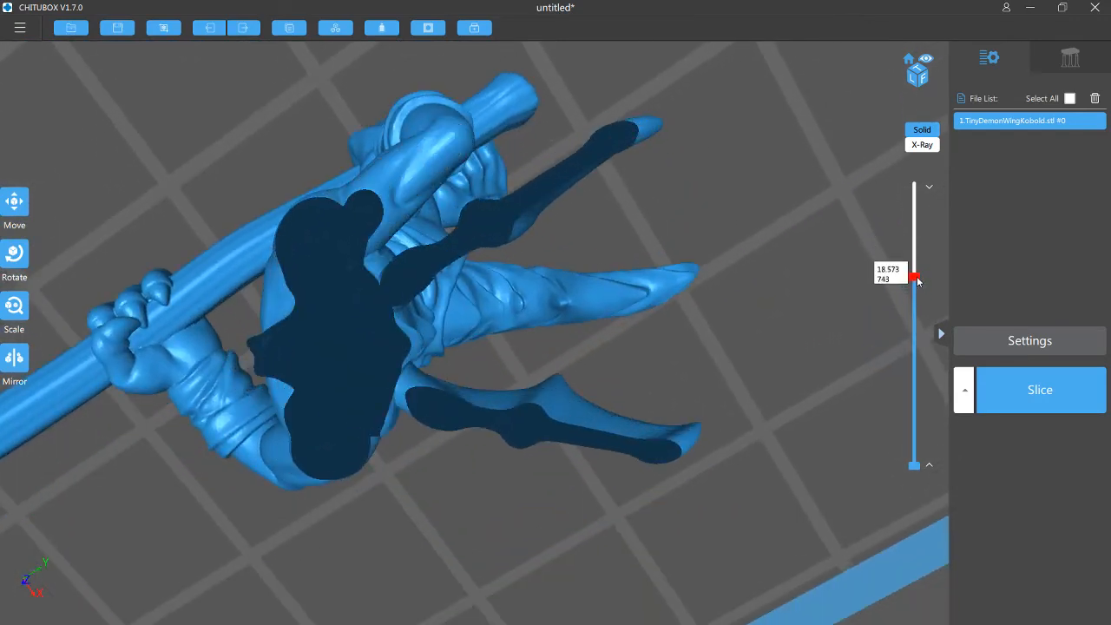
left_click_drag(914, 276, 915, 260)
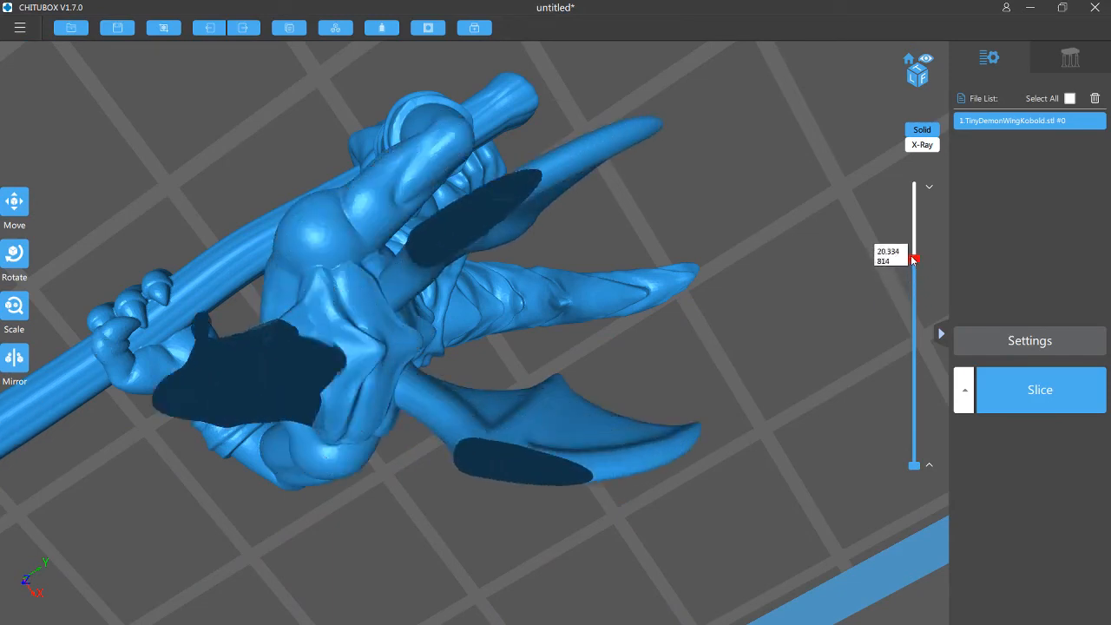
left_click_drag(913, 260, 913, 291)
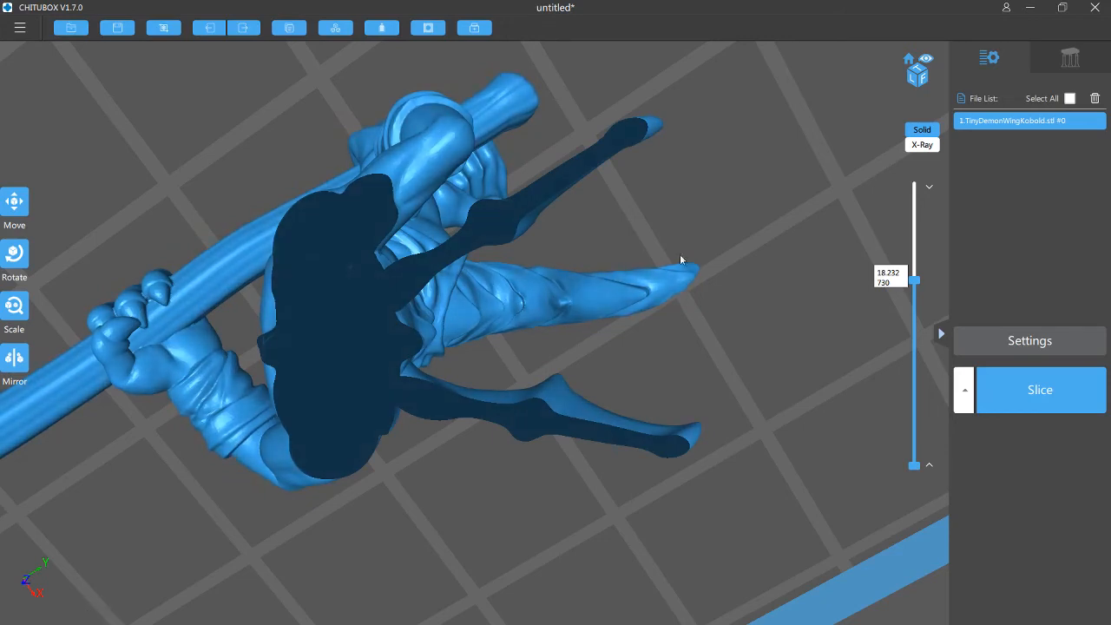
left_click_drag(914, 281, 914, 289)
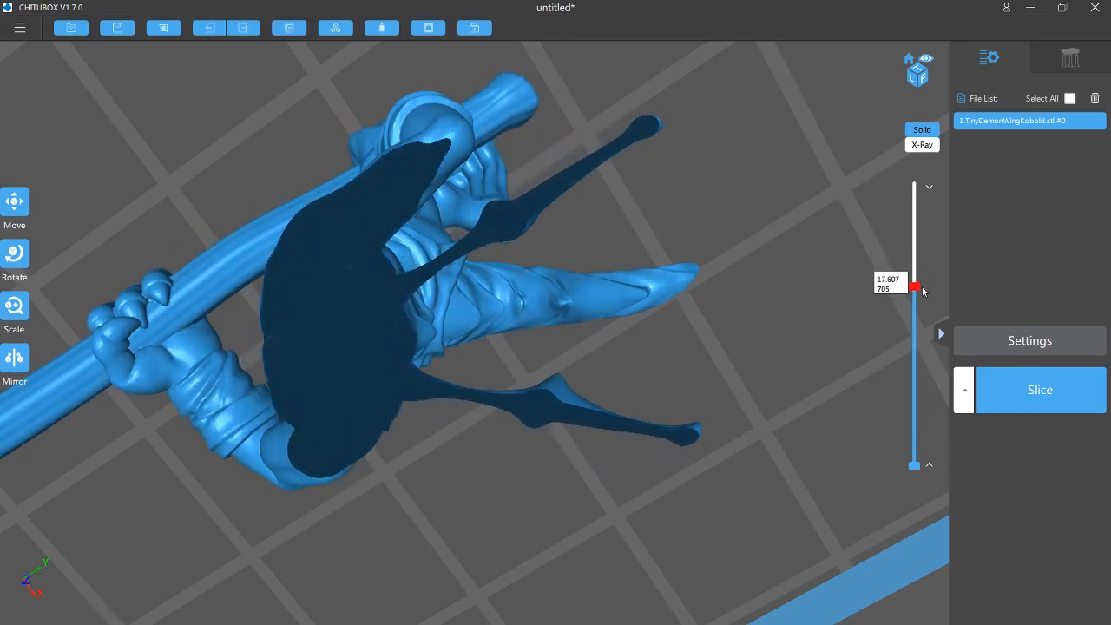
Step: Zoom out and orbit the whole kobold to check its back, wings and front
left_click_drag(914, 288, 914, 183)
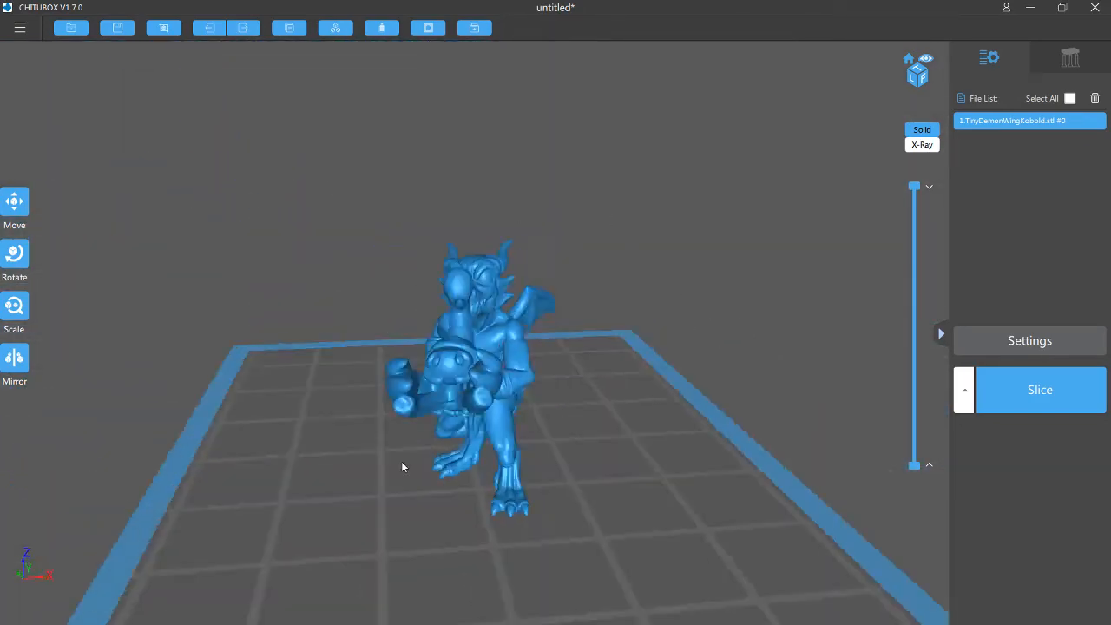
left_click_drag(402, 467, 664, 416)
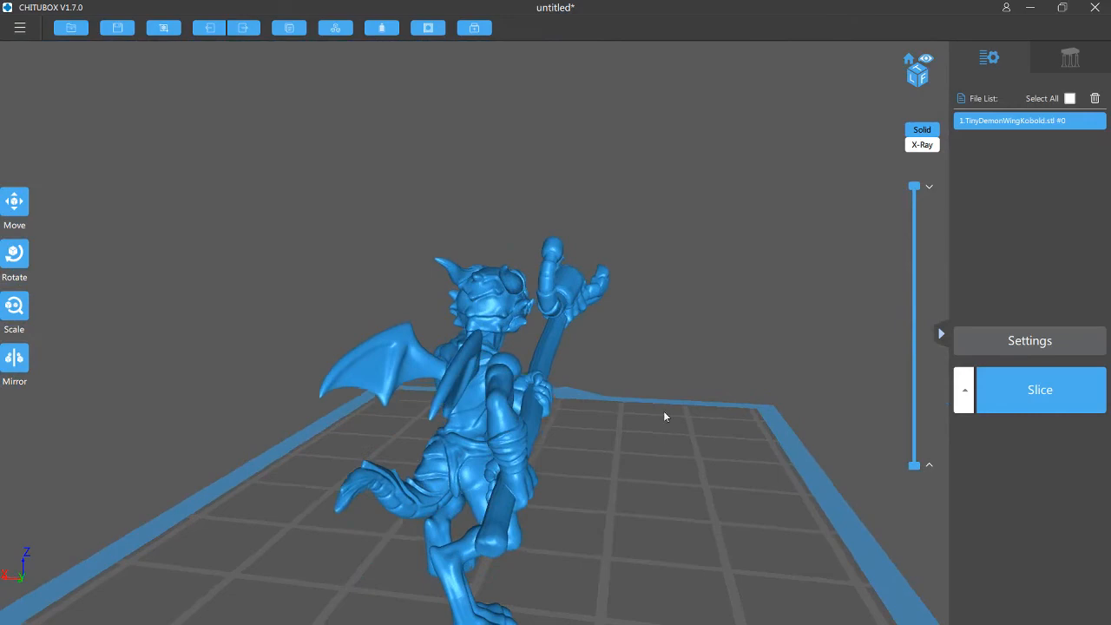
left_click_drag(664, 417, 684, 350)
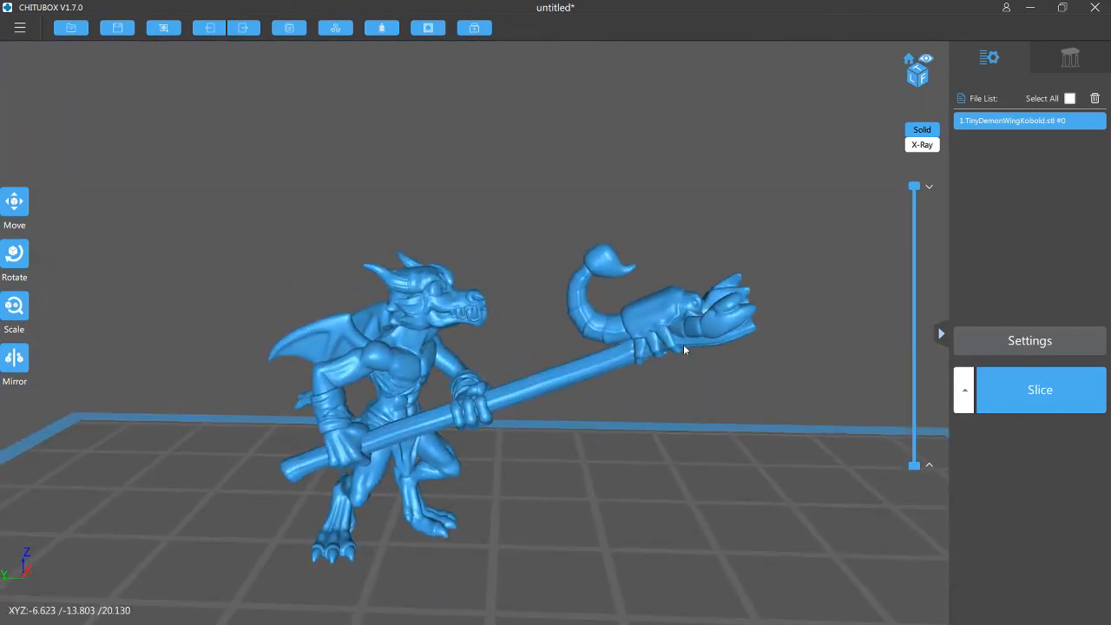
left_click_drag(685, 350, 729, 393)
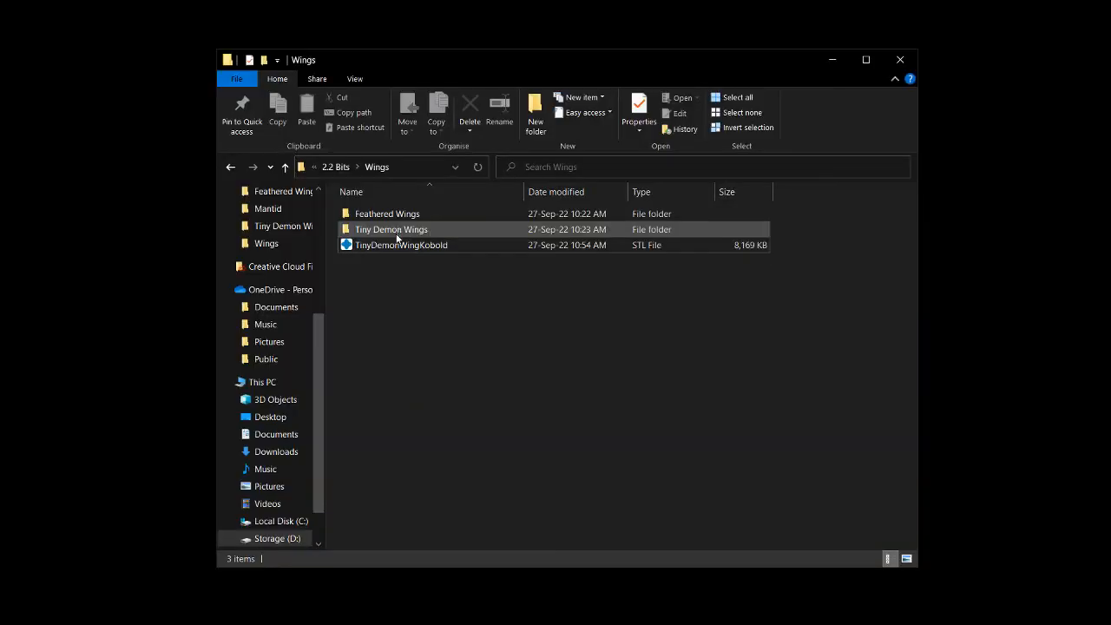
Step: Open the Tiny Demon Wings folder, view its Post image, then close it
double_click(390, 230)
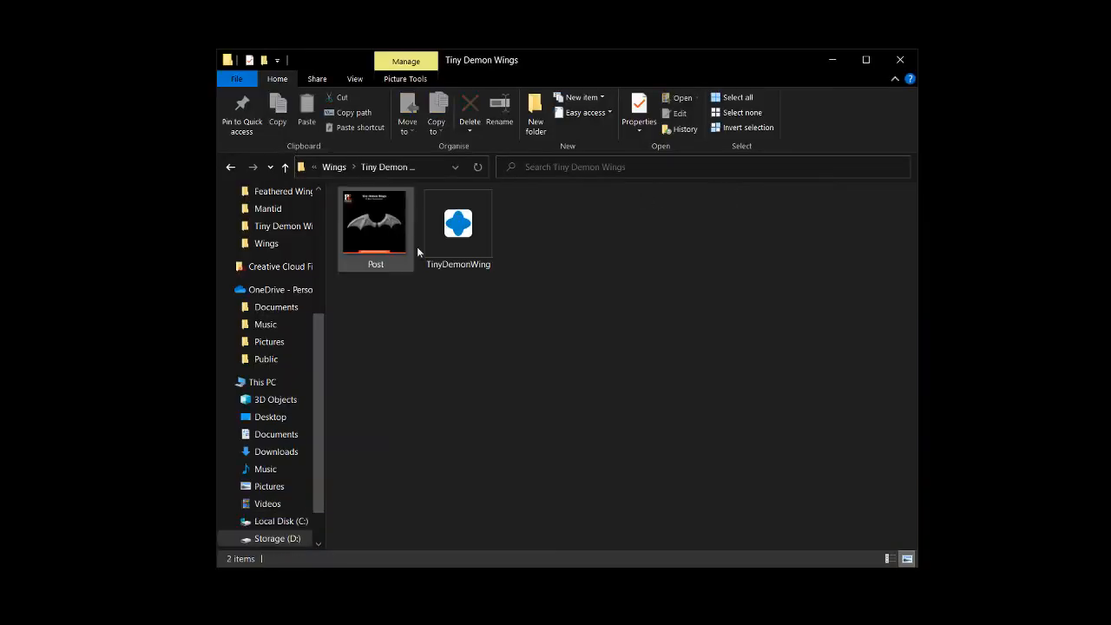
mouse_move(457, 224)
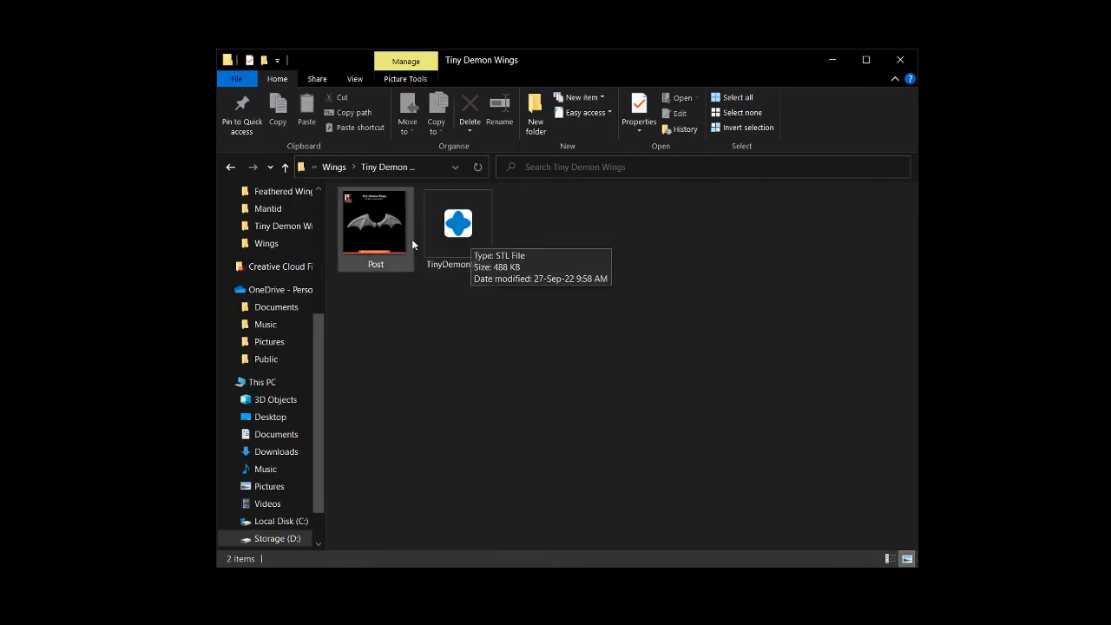
double_click(375, 221)
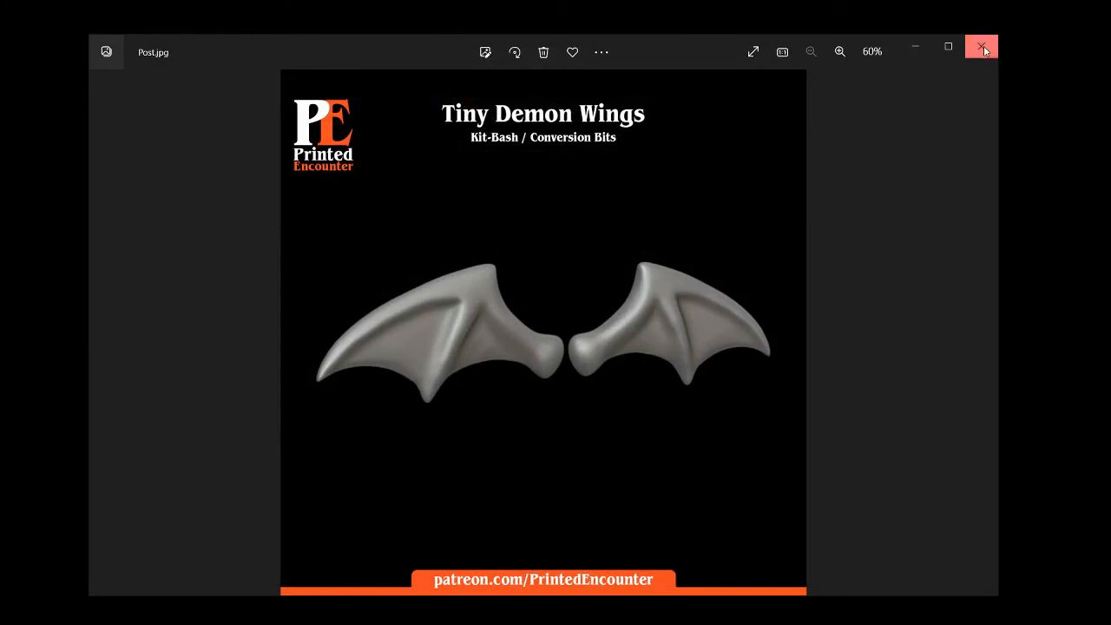
left_click(982, 47)
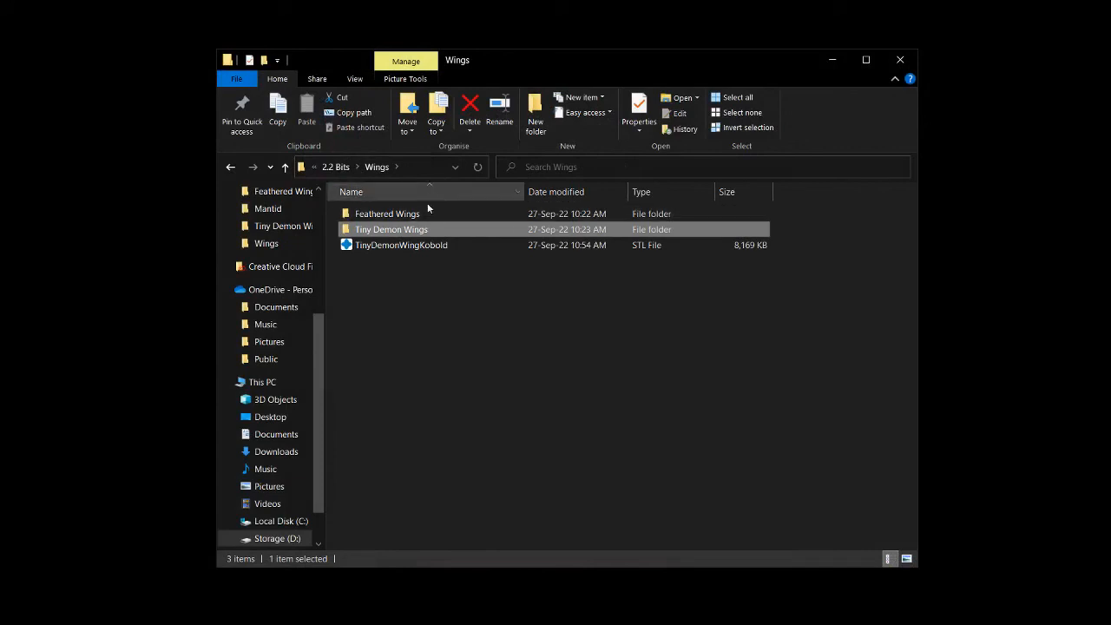
Step: Open the Feathered Wings folder and view its Post image
double_click(387, 213)
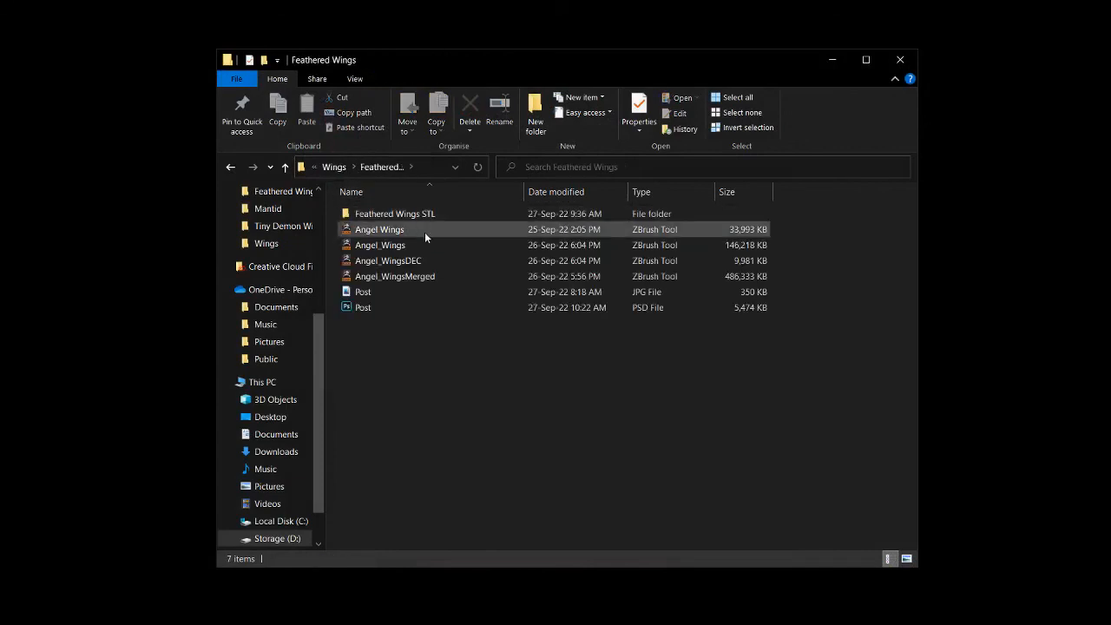
double_click(362, 292)
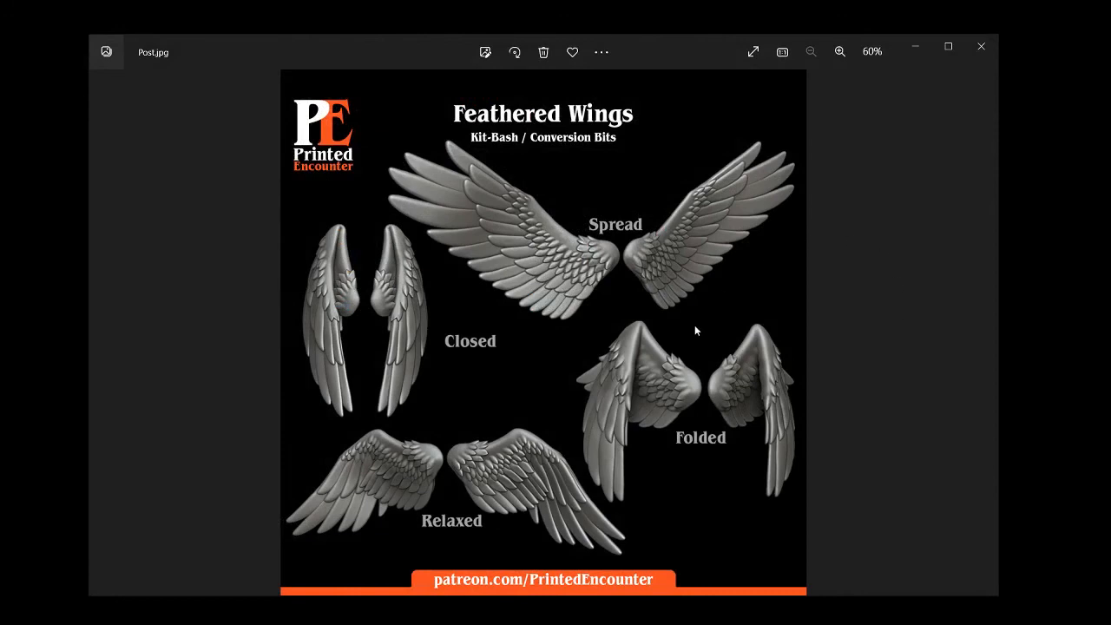
mouse_move(607, 328)
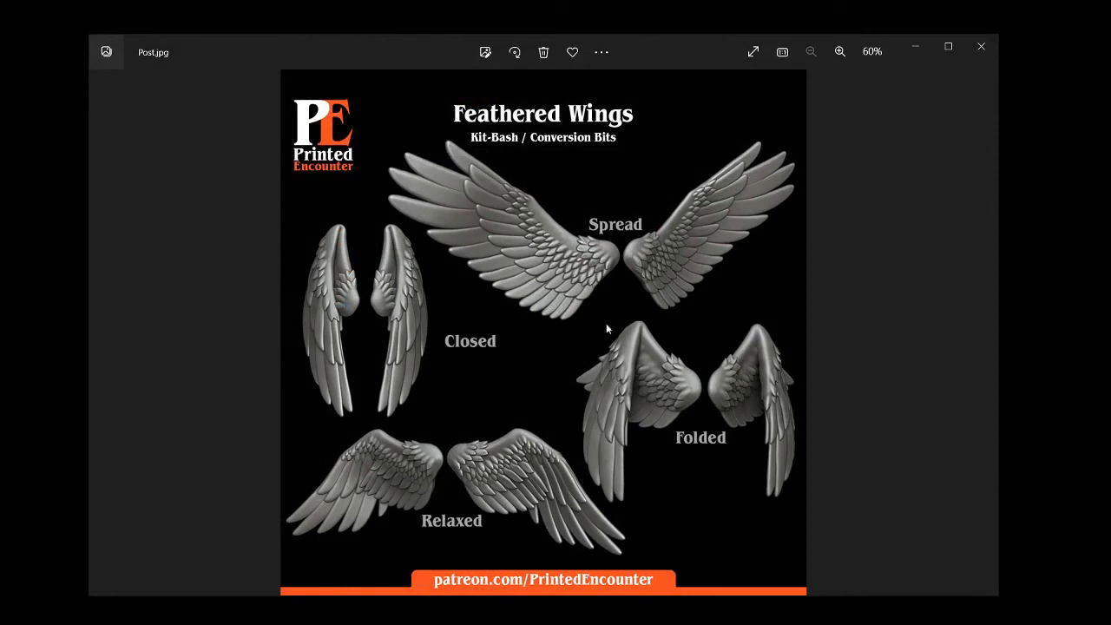
mouse_move(610, 323)
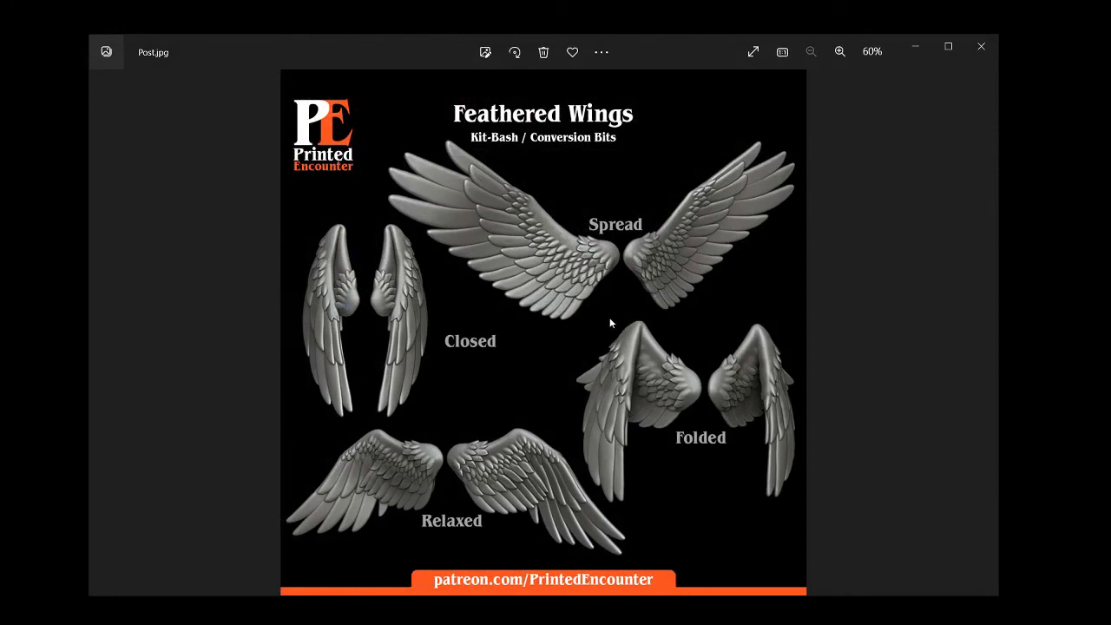
mouse_move(774, 137)
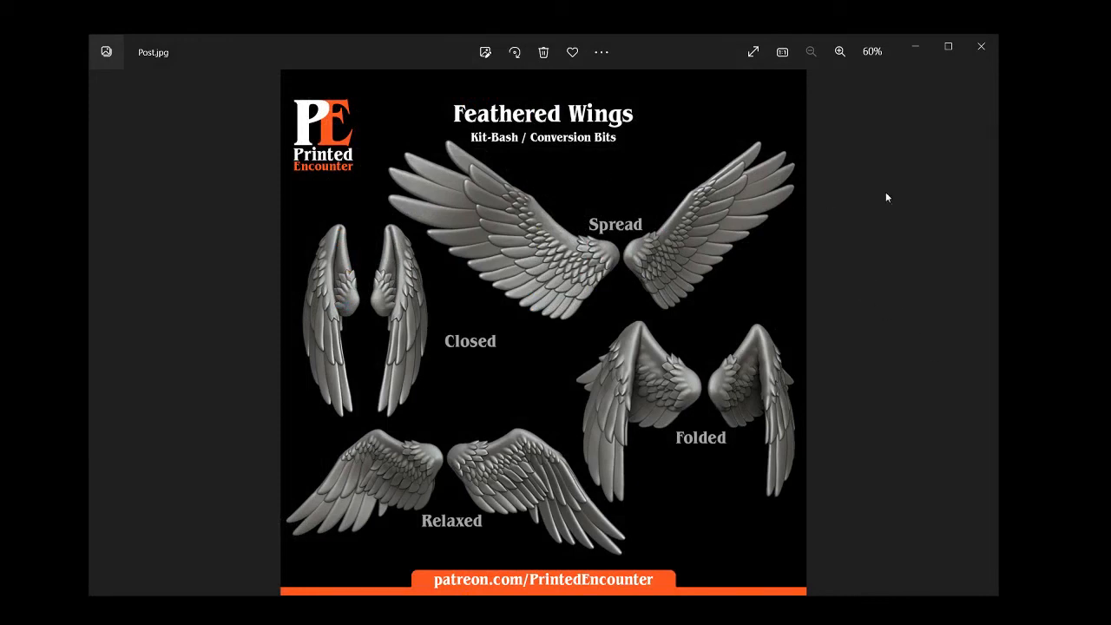
mouse_move(981, 47)
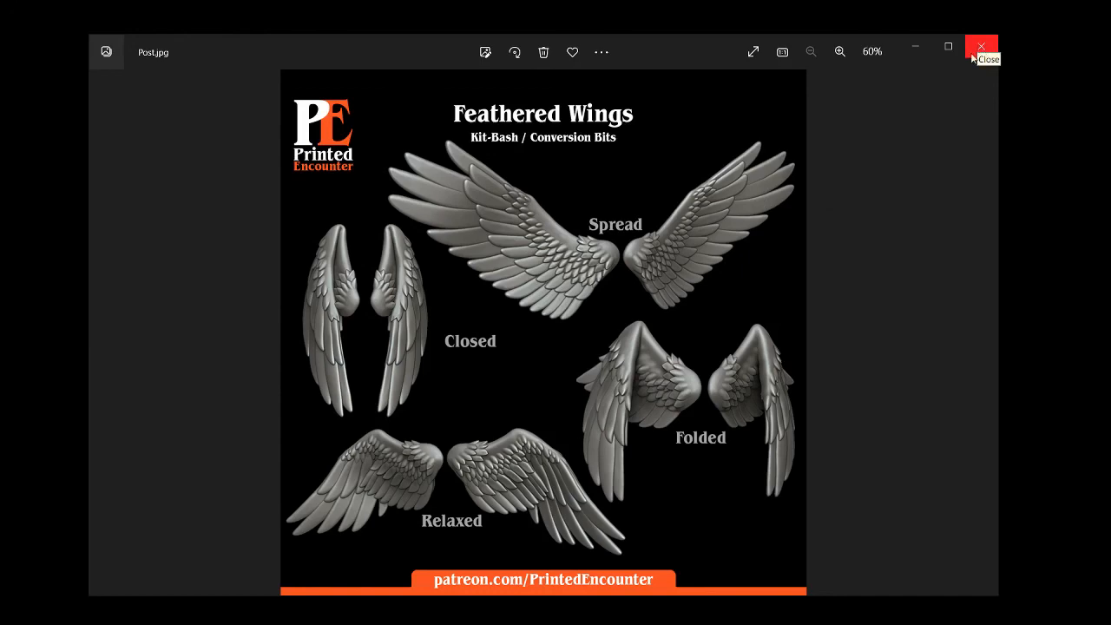
left_click(982, 48)
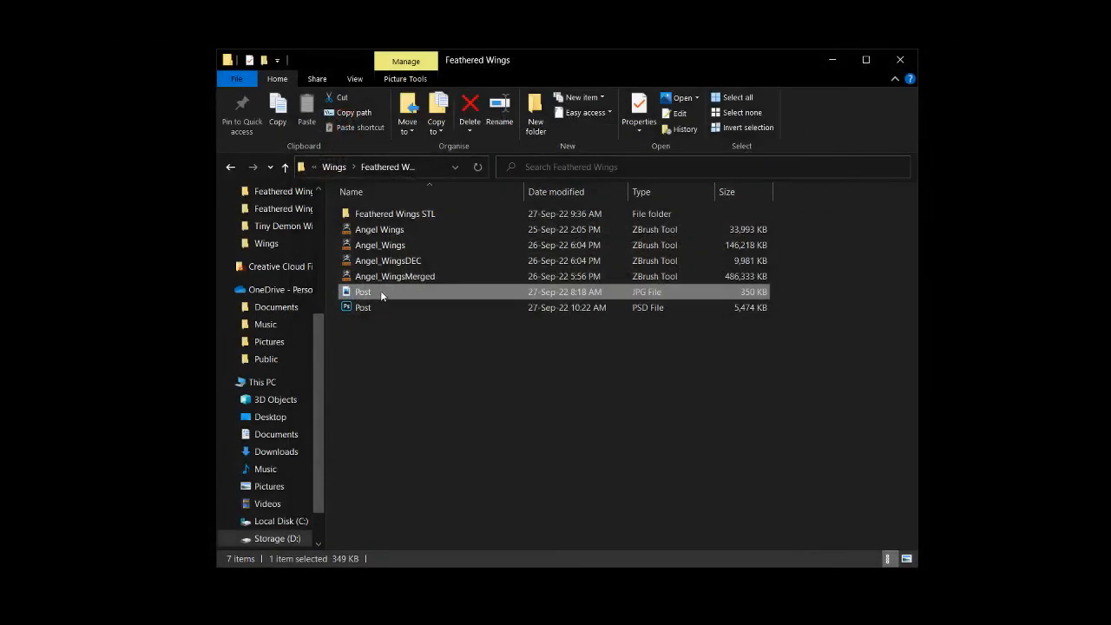
double_click(363, 292)
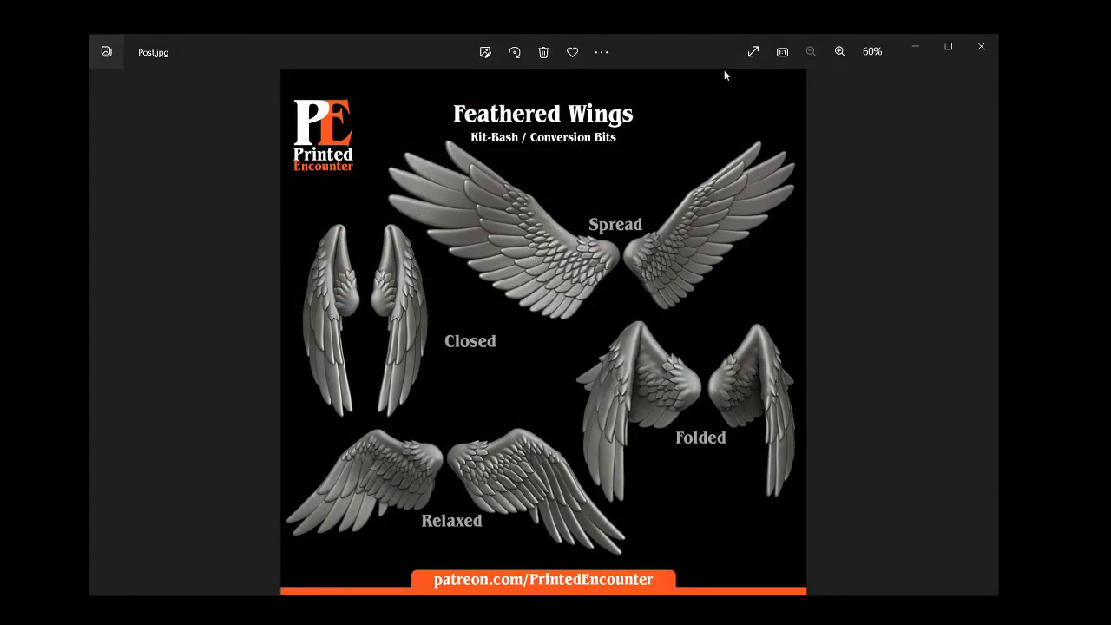